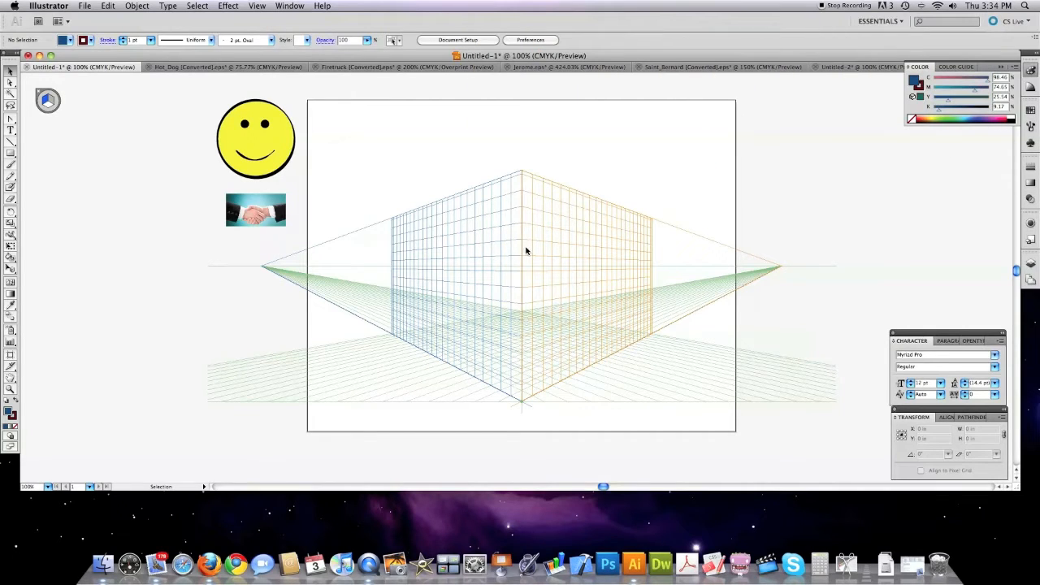
- Select the smiley face and zoom in on the handshake photo beside it
left_click(257, 7)
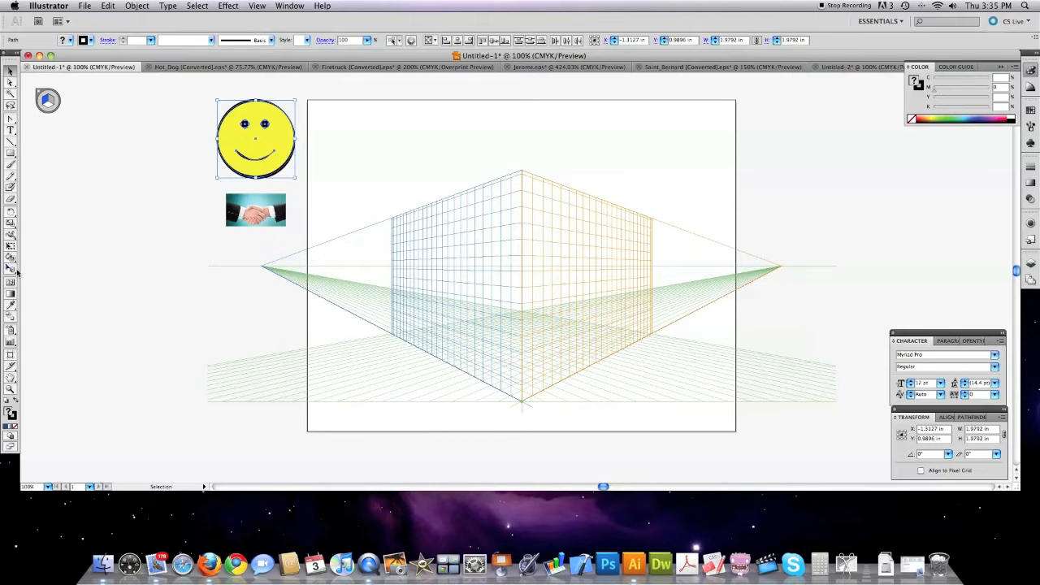
mouse_move(12, 269)
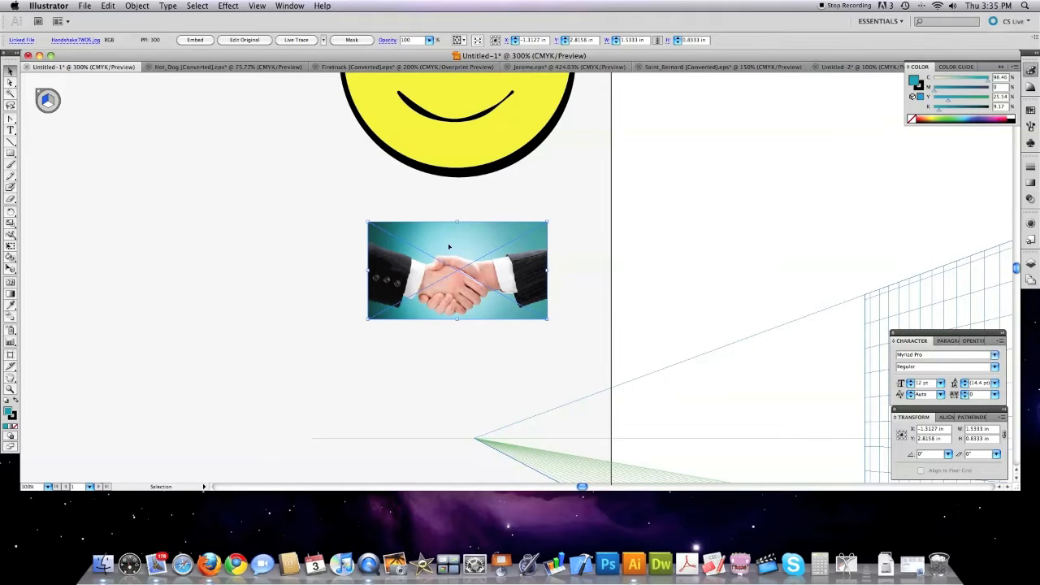
- Trace the handshake photo with the Photo High Fidelity preset in Tracing Options
left_click(136, 6)
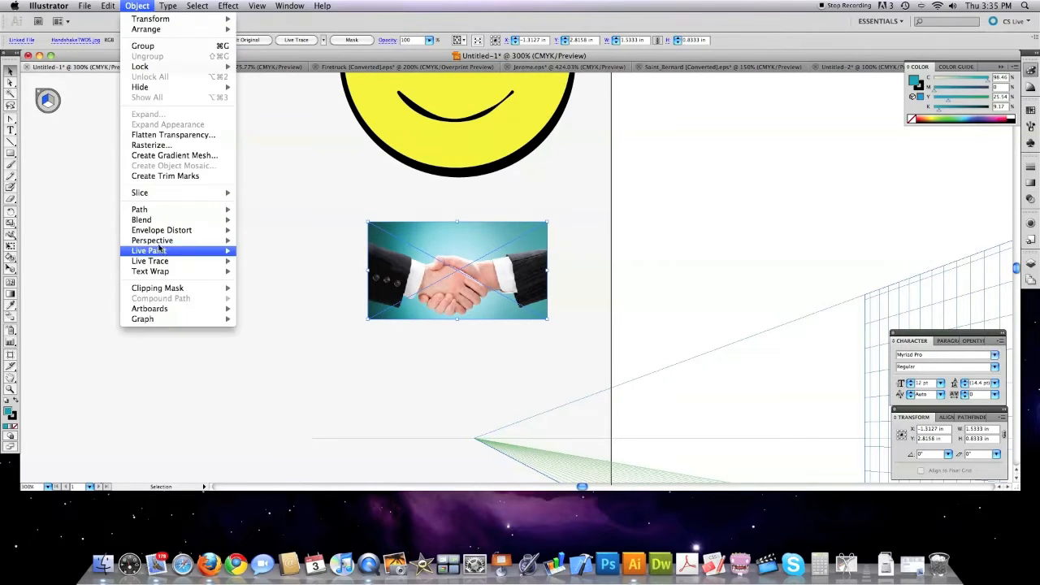
mouse_move(149, 260)
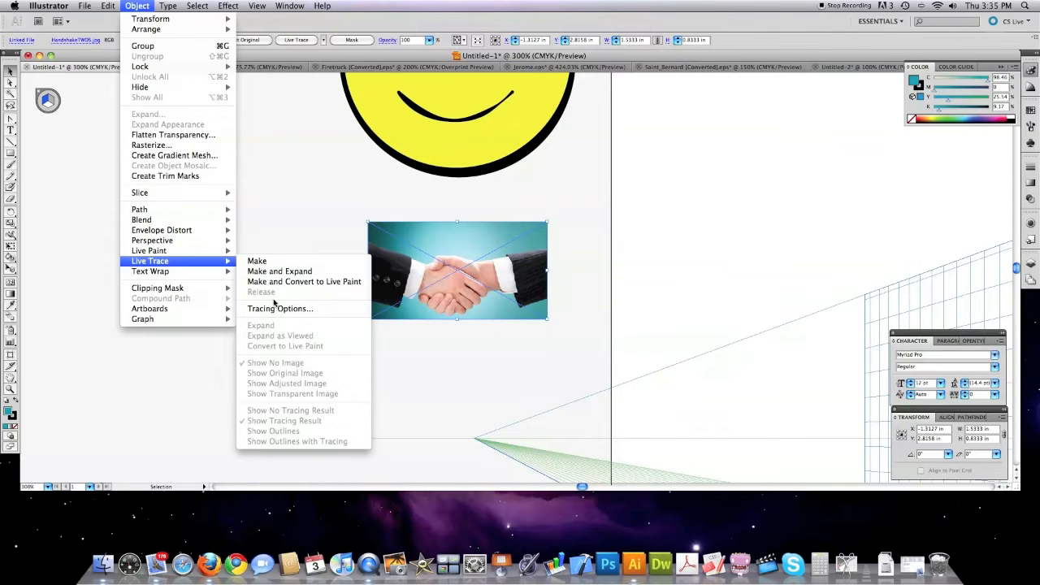
left_click(280, 309)
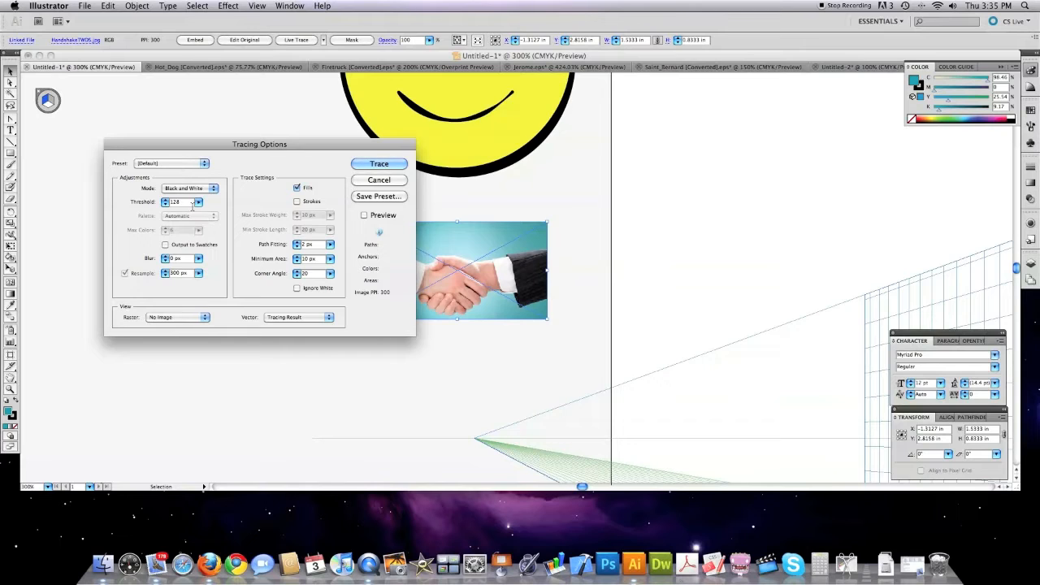
left_click(202, 151)
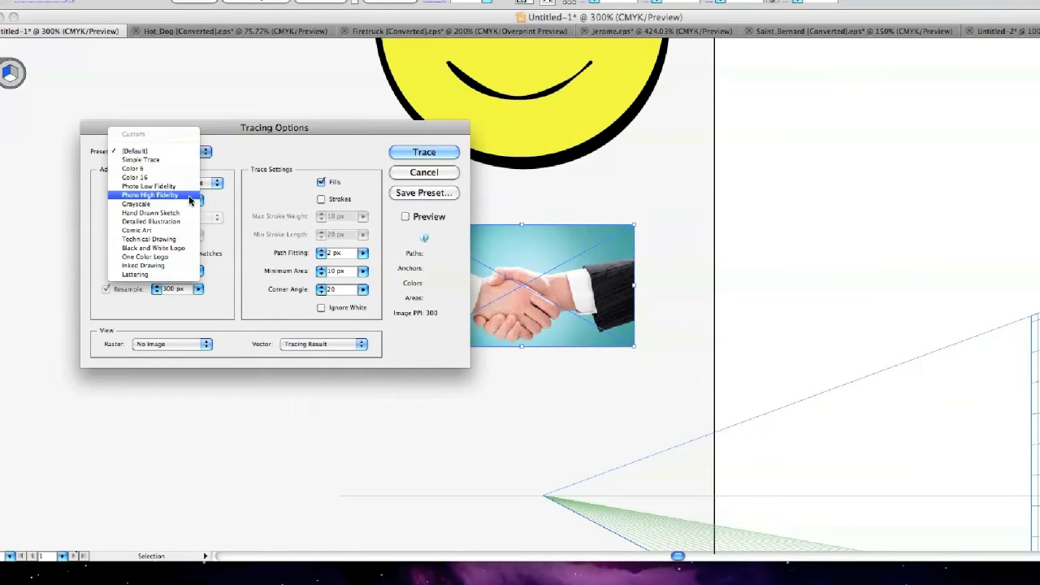
left_click(149, 195)
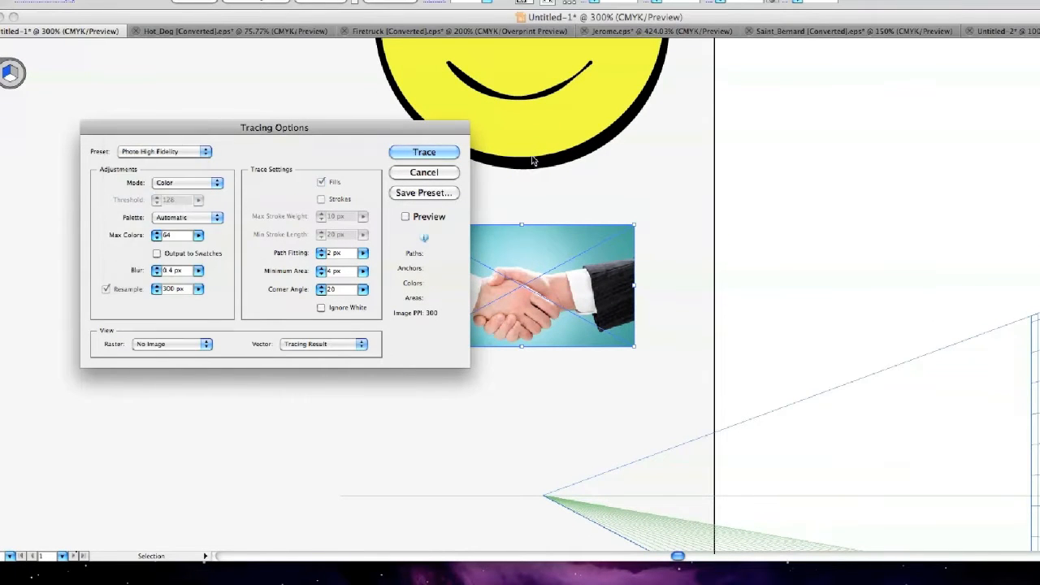
left_click(422, 172)
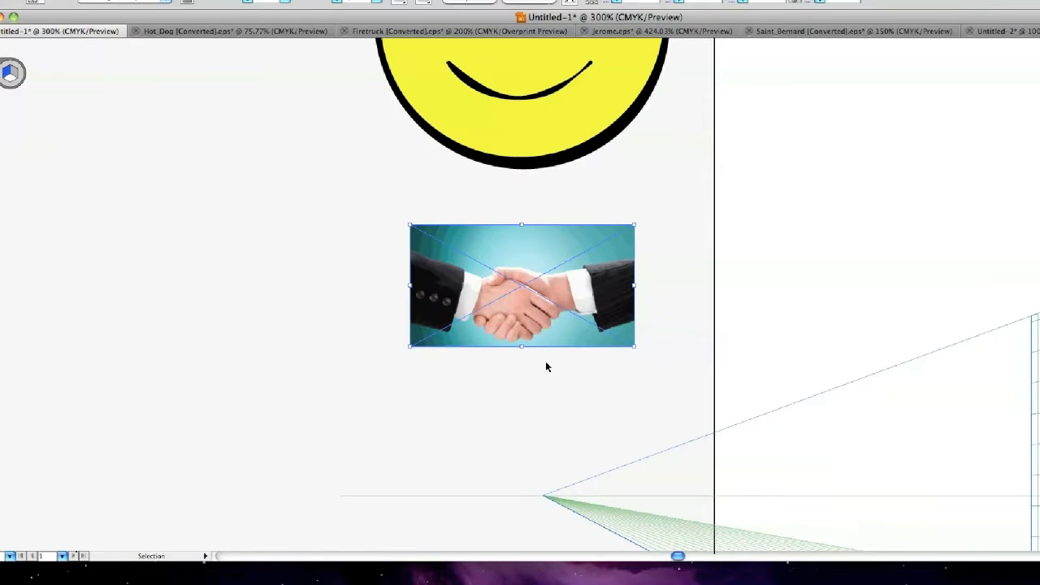
mouse_move(484, 273)
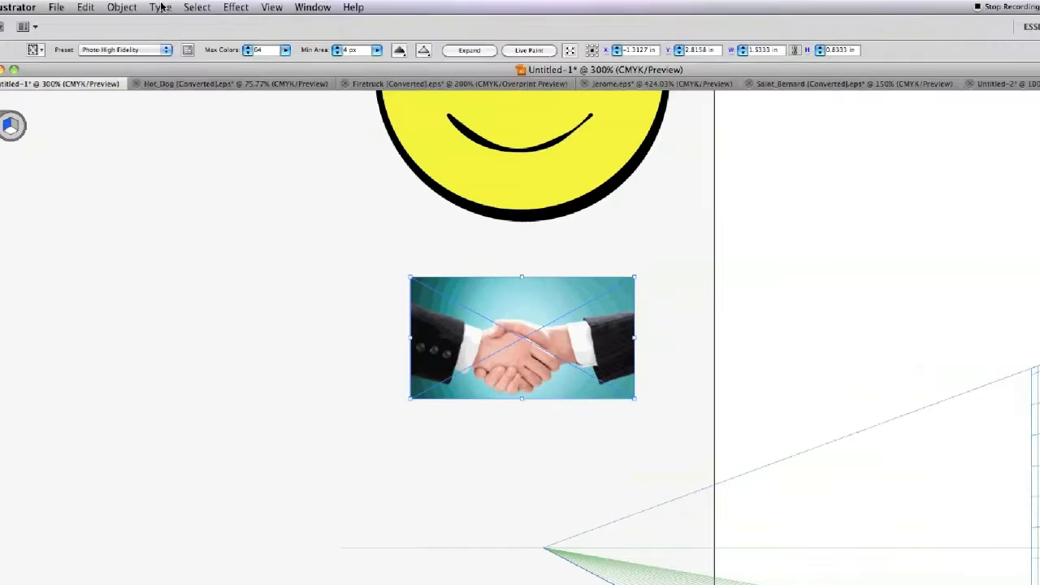
- Convert the traced handshake into a Live Paint group via Object > Live Paint > Make
left_click(137, 7)
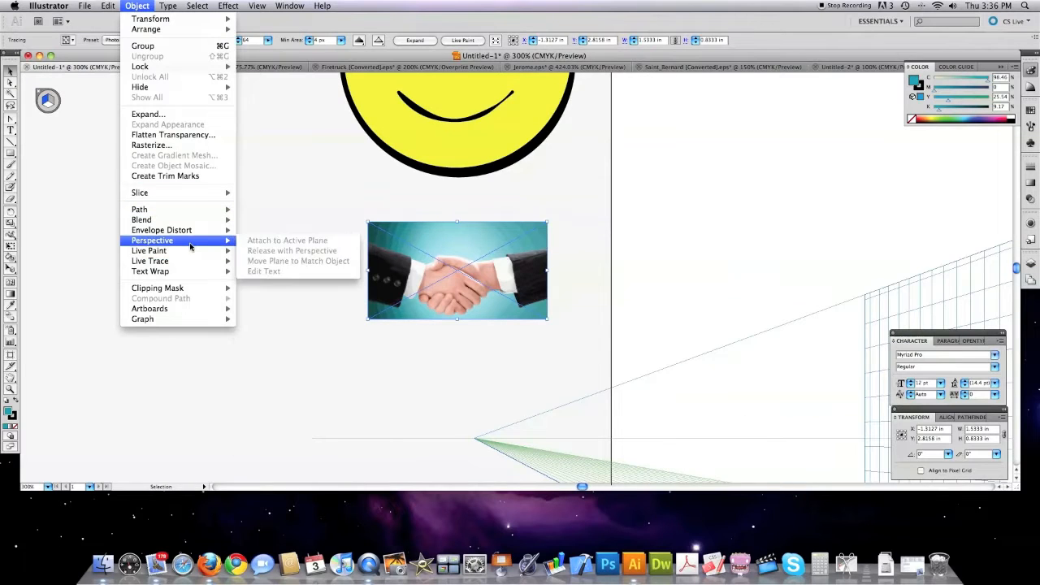
mouse_move(149, 250)
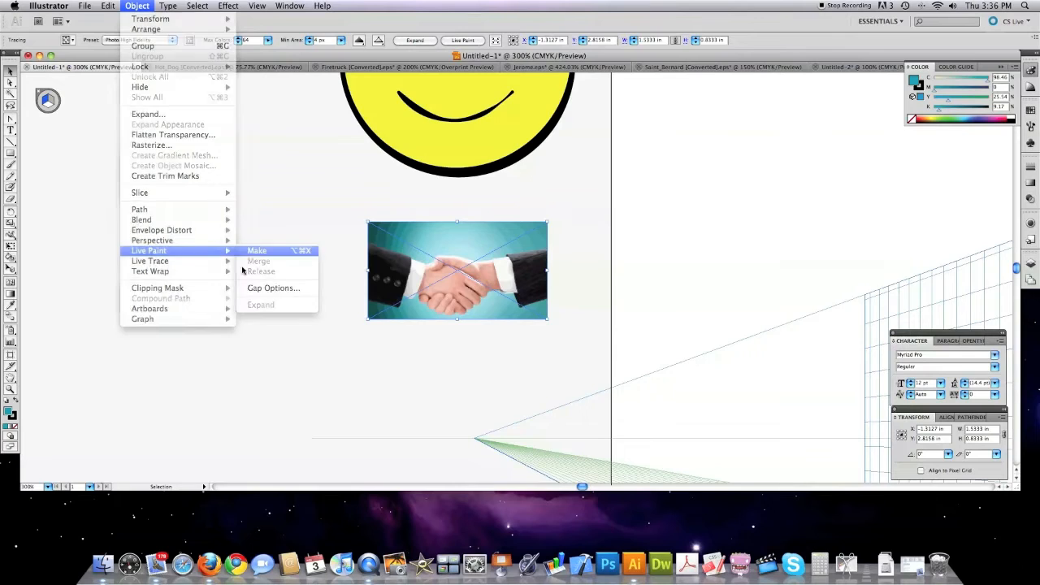
left_click(591, 343)
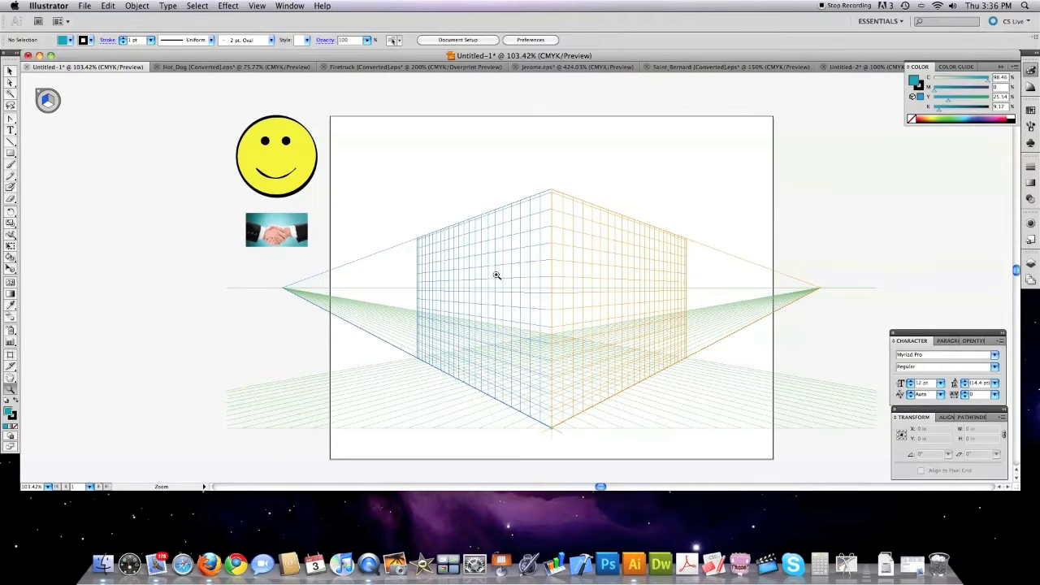
- Drag the handshake onto the left grid plane with Perspective Selection and reposition it
left_click(277, 231)
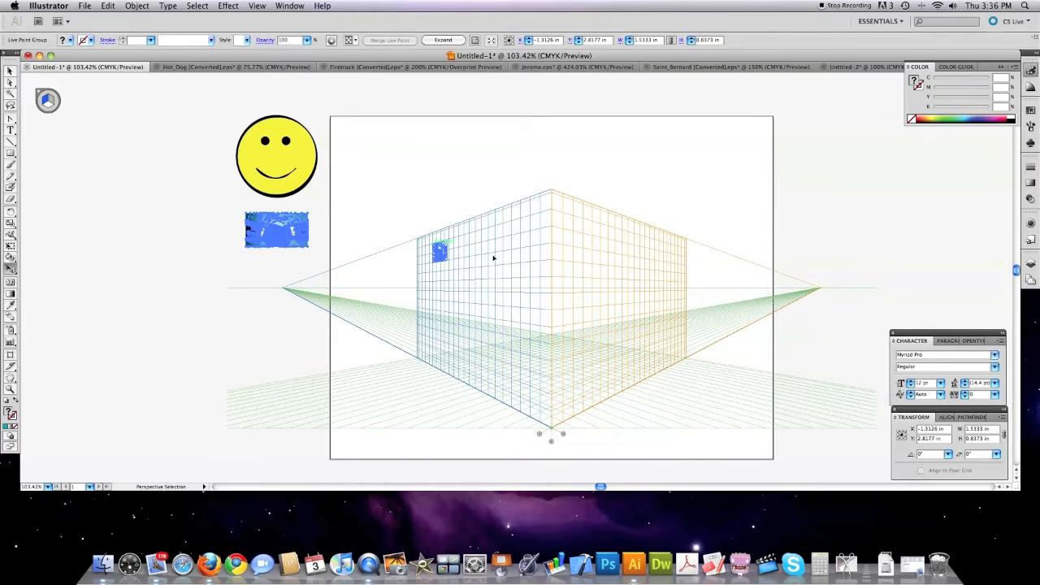
left_click_drag(439, 252, 500, 258)
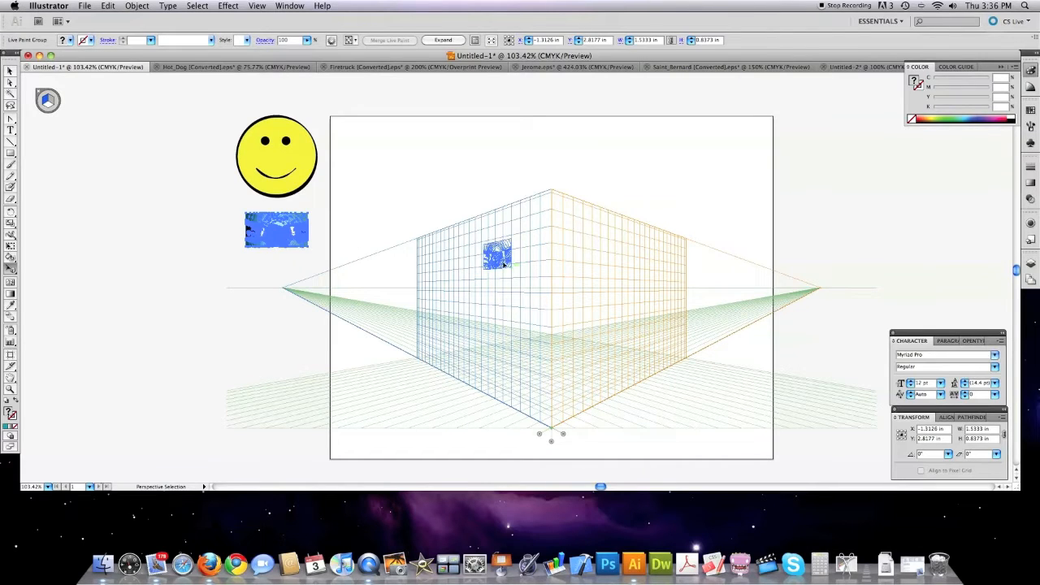
left_click_drag(498, 251, 519, 268)
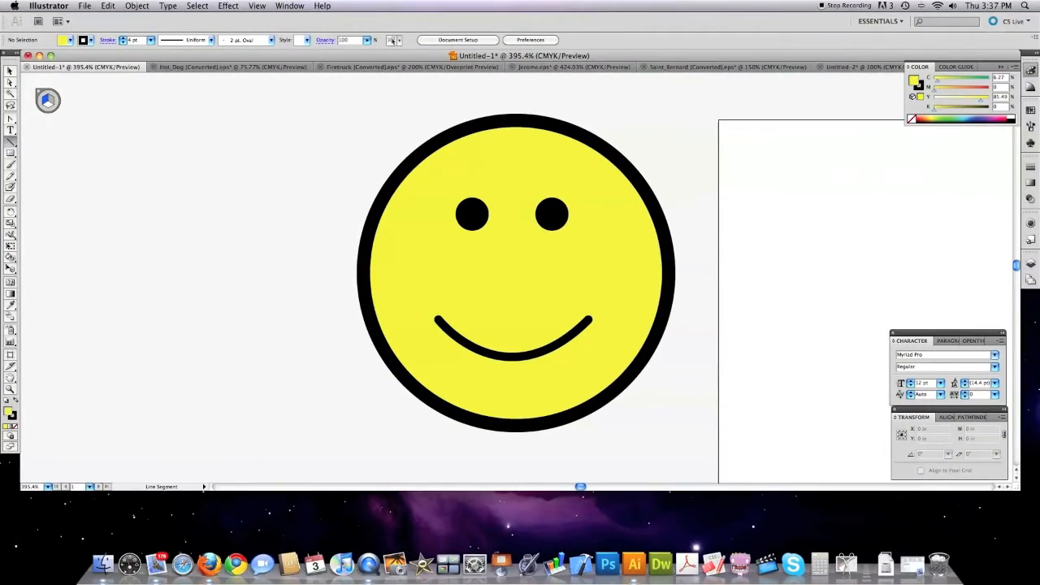
- Draw a diagonal line beside the smiley, vary its width, and add that shape to Profiles
left_click_drag(104, 295, 333, 140)
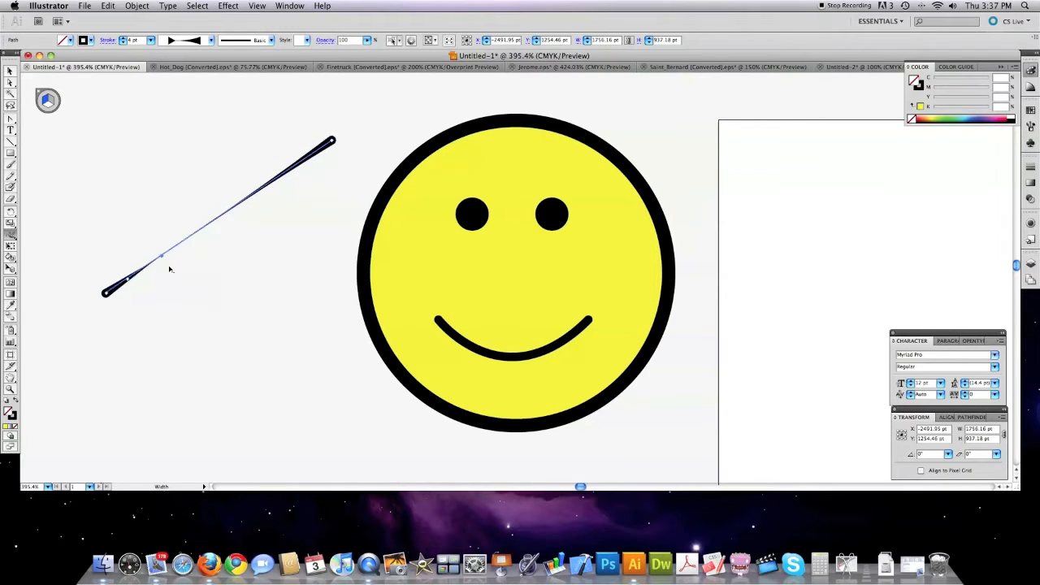
left_click_drag(170, 251, 203, 244)
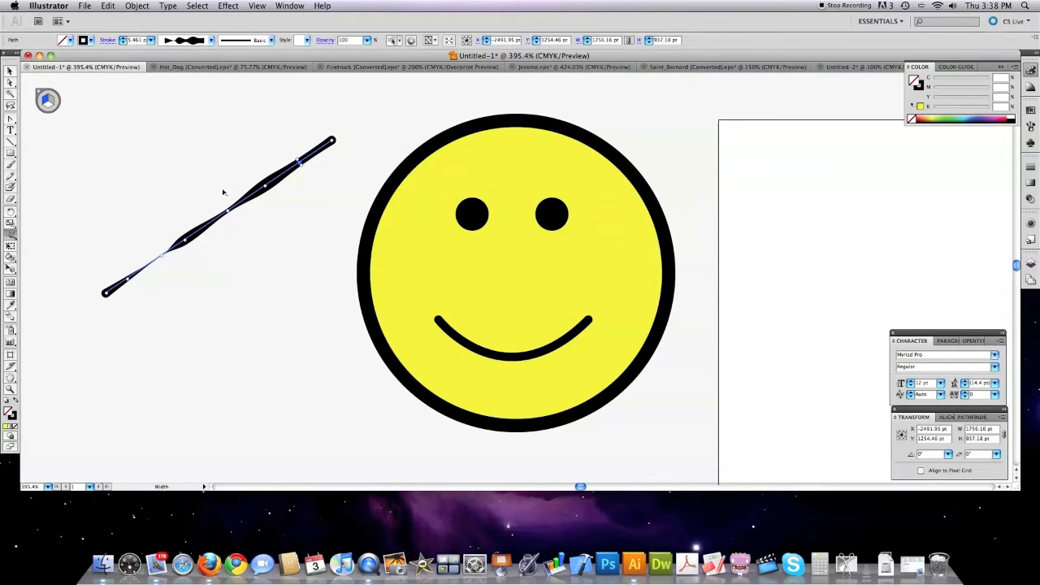
left_click(210, 39)
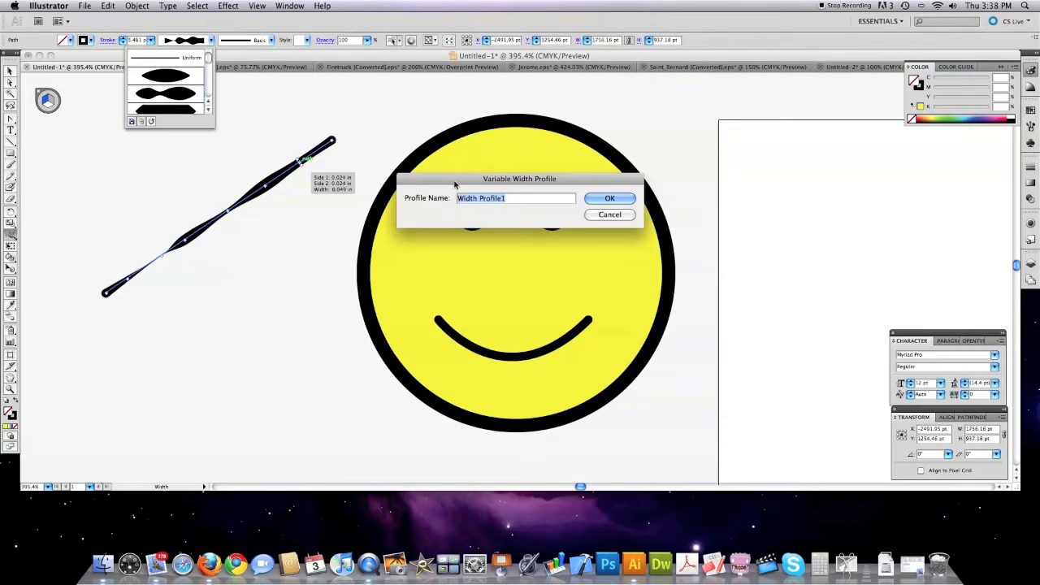
left_click(609, 198)
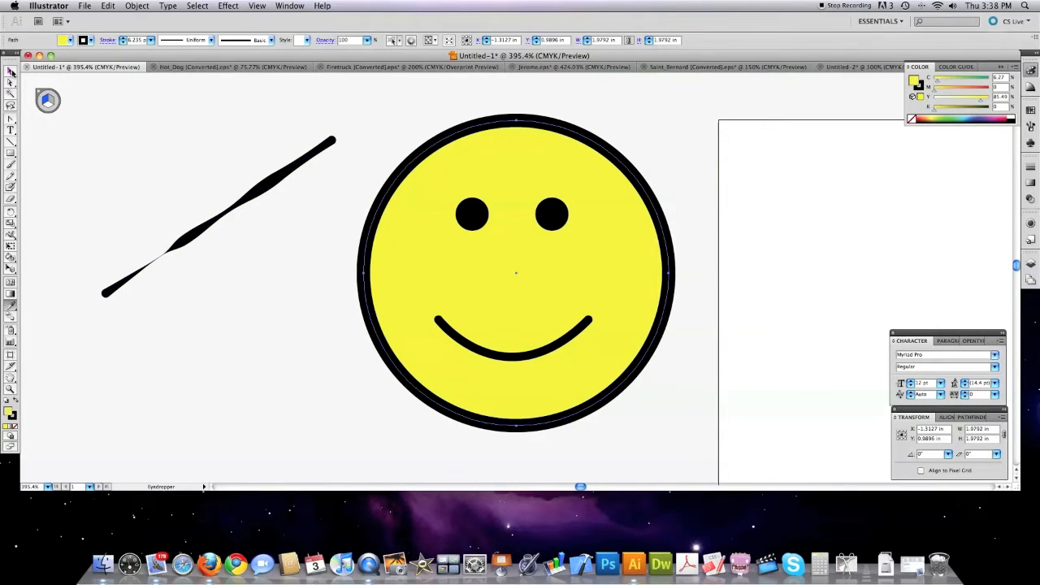
- Apply the saved uneven width profile to the smiley's outer ring, then the smile curve
left_click(212, 39)
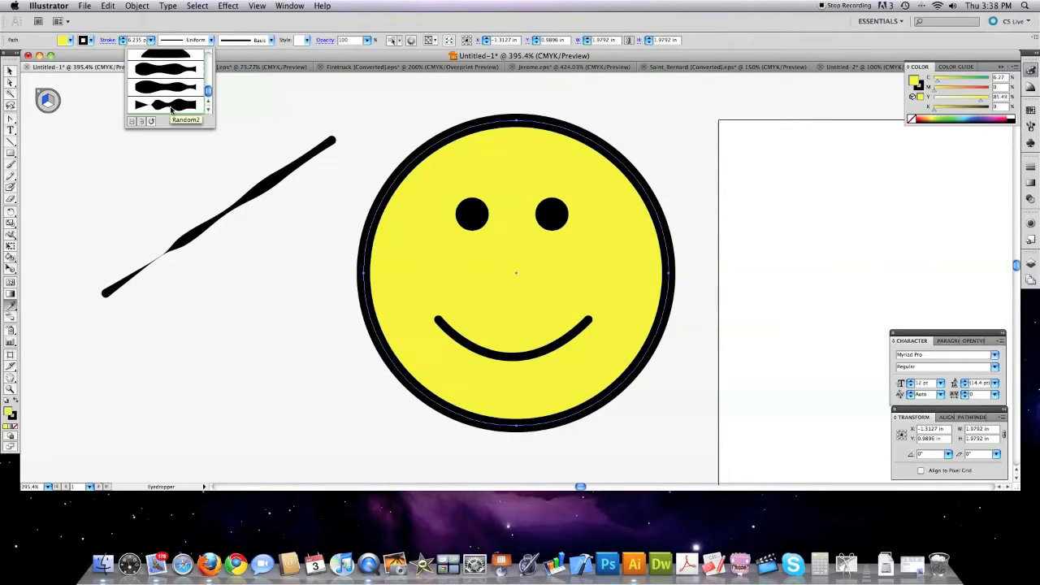
left_click(166, 104)
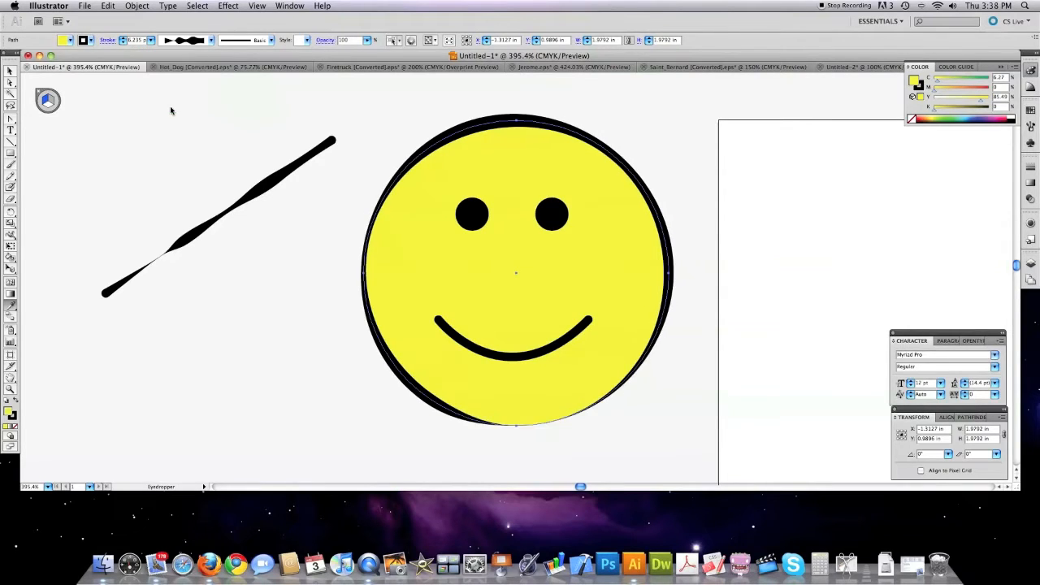
left_click(517, 273)
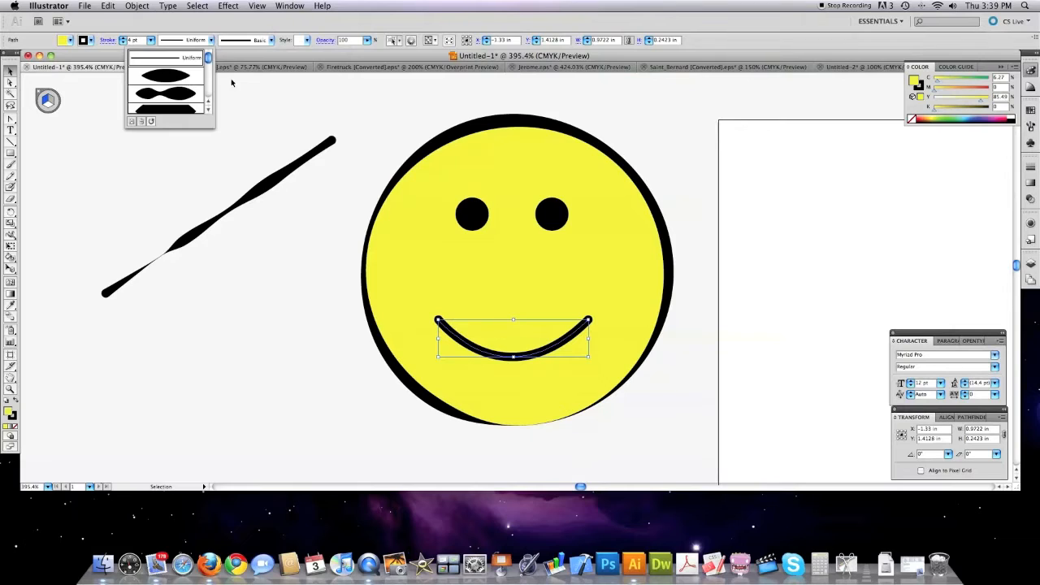
left_click(166, 91)
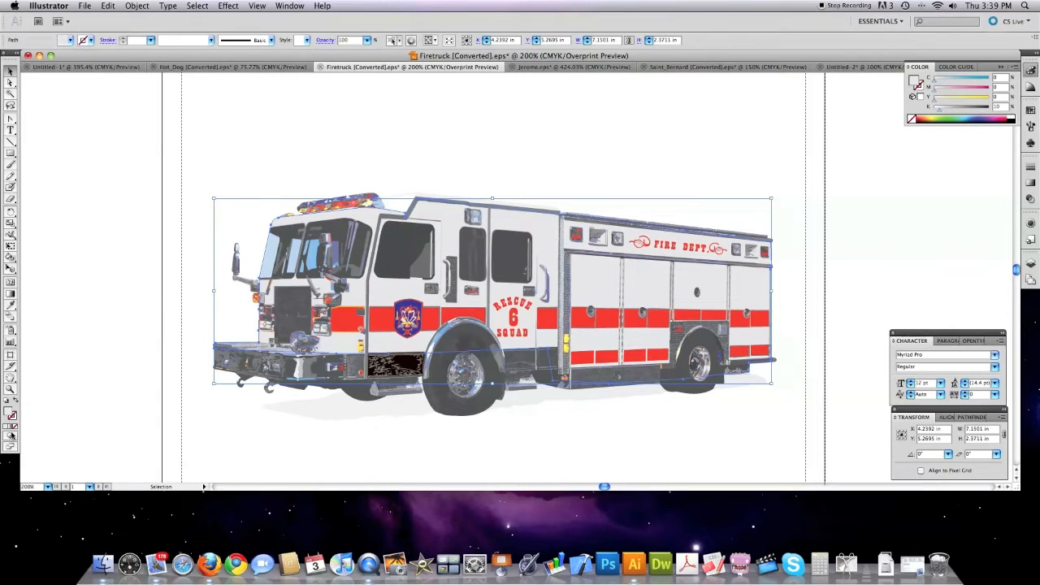
mouse_move(12, 435)
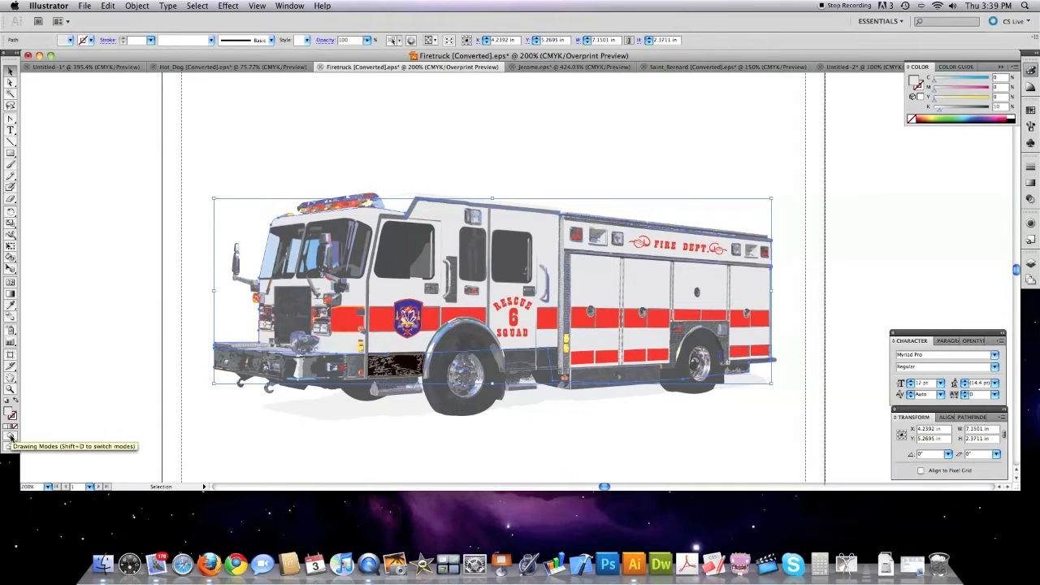
mouse_move(39, 463)
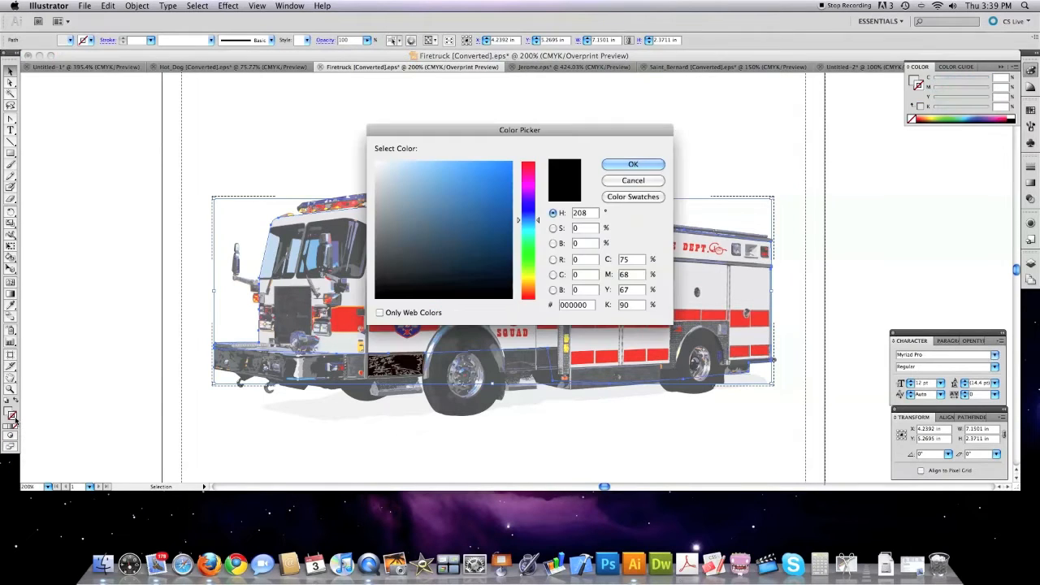
- Set the stroke colour to a medium blue in the Color Picker and show the Brushes panel
left_click(481, 188)
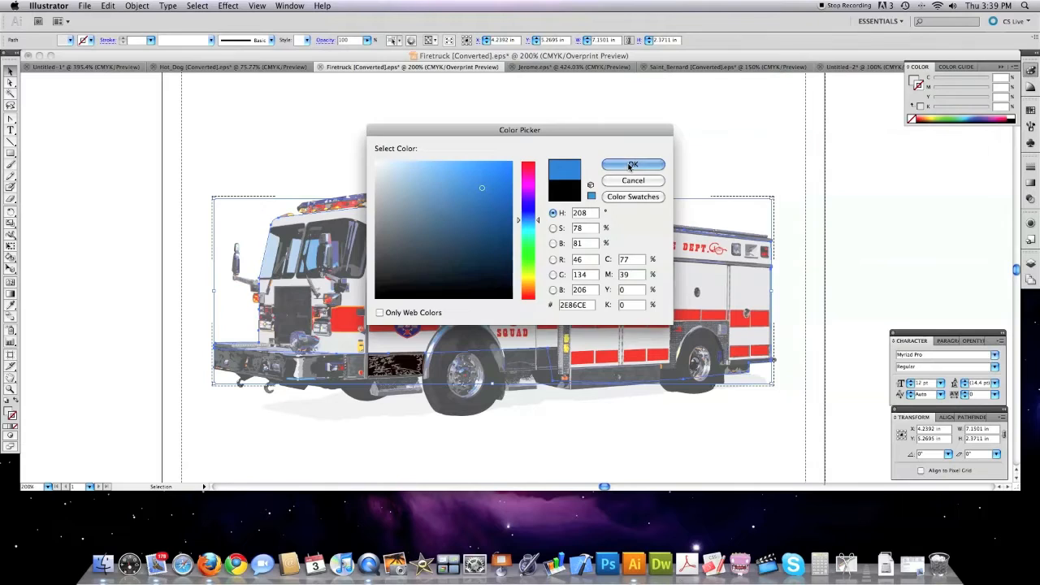
left_click(634, 166)
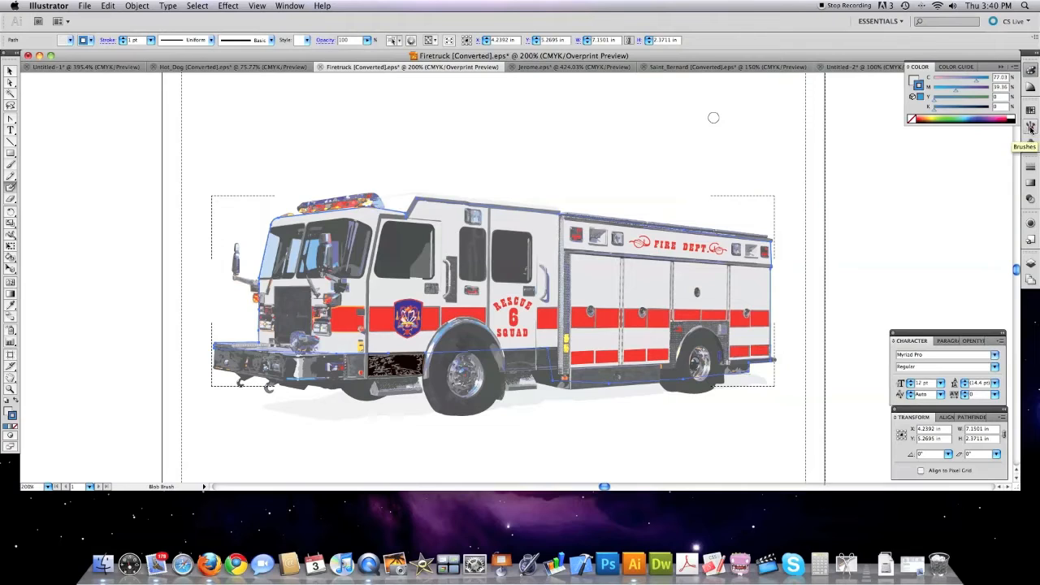
left_click(1031, 127)
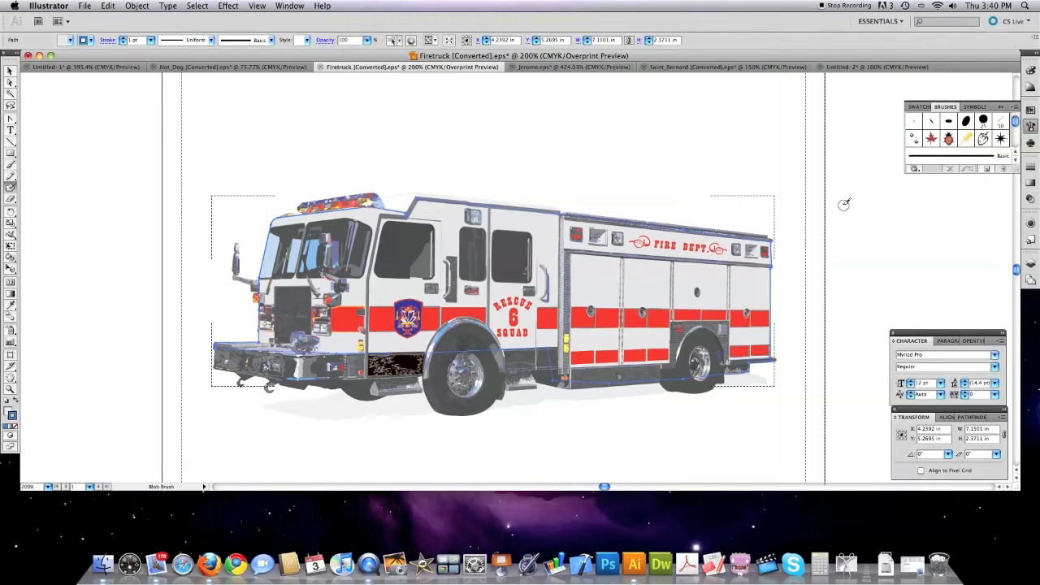
mouse_move(988, 167)
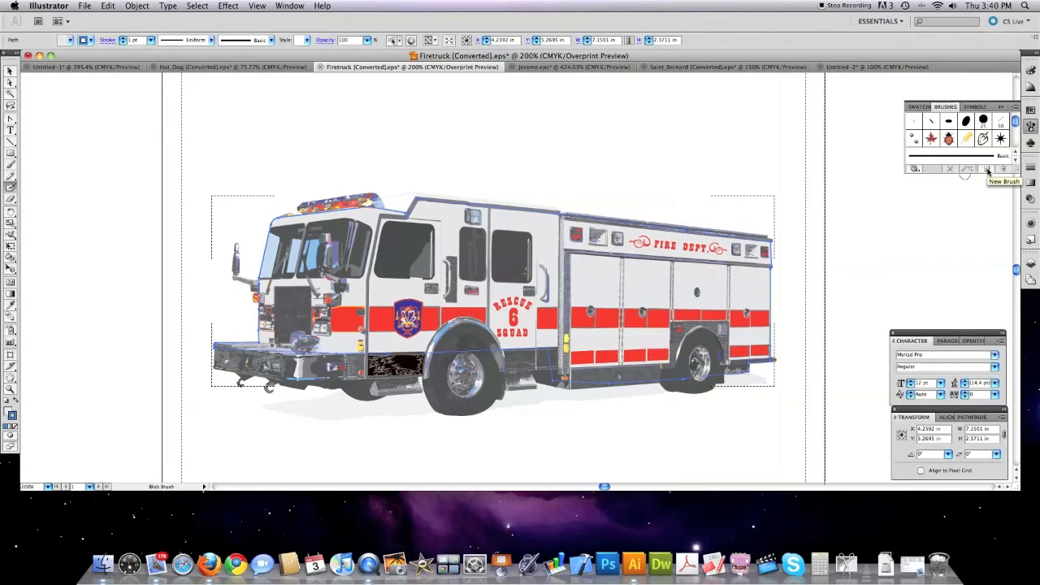
- Create a new Bristle Brush with Round Fan shape and 2.7 mm size
left_click(986, 169)
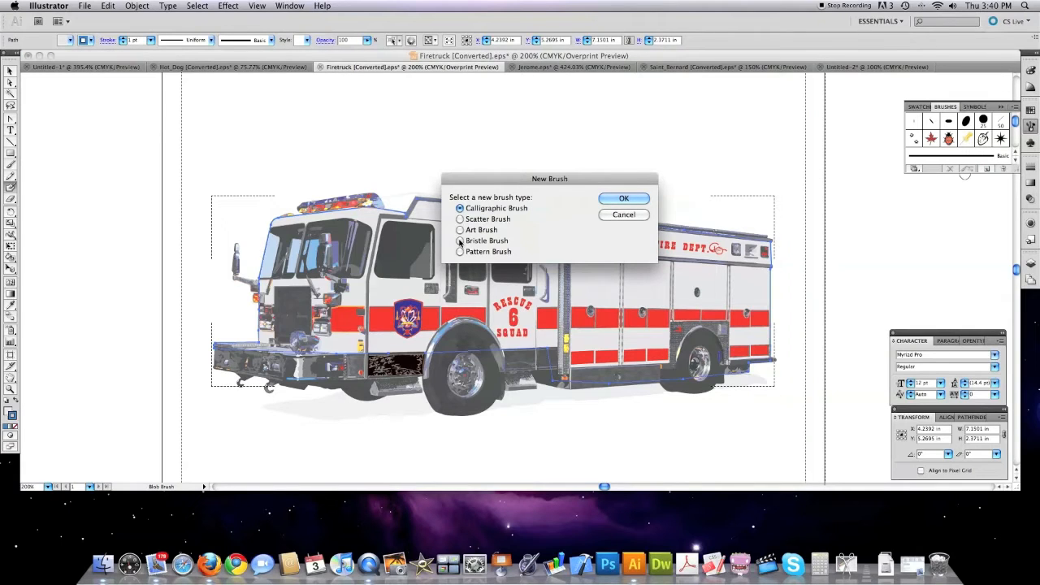
left_click(460, 241)
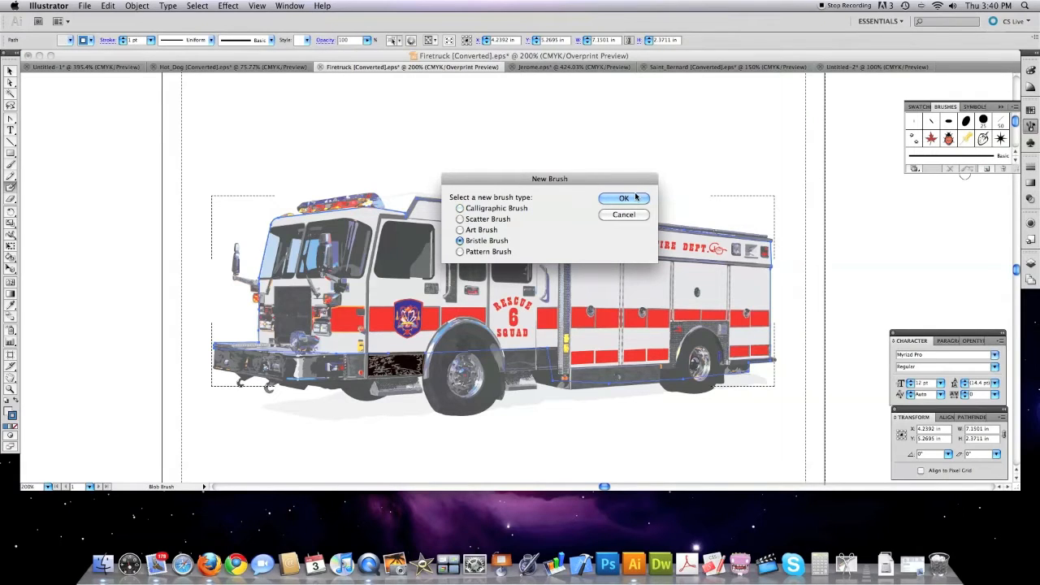
left_click(624, 198)
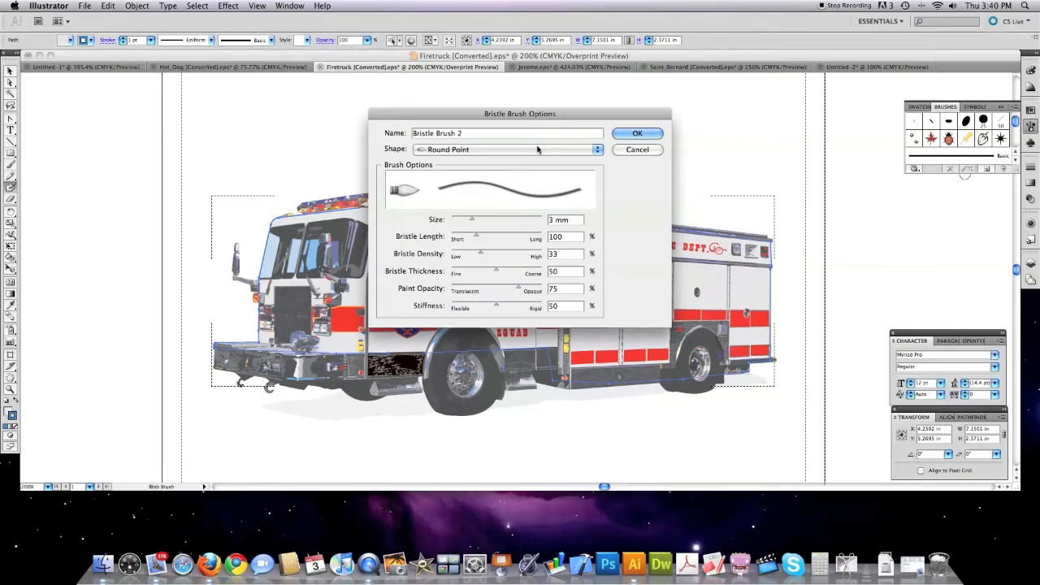
left_click(507, 149)
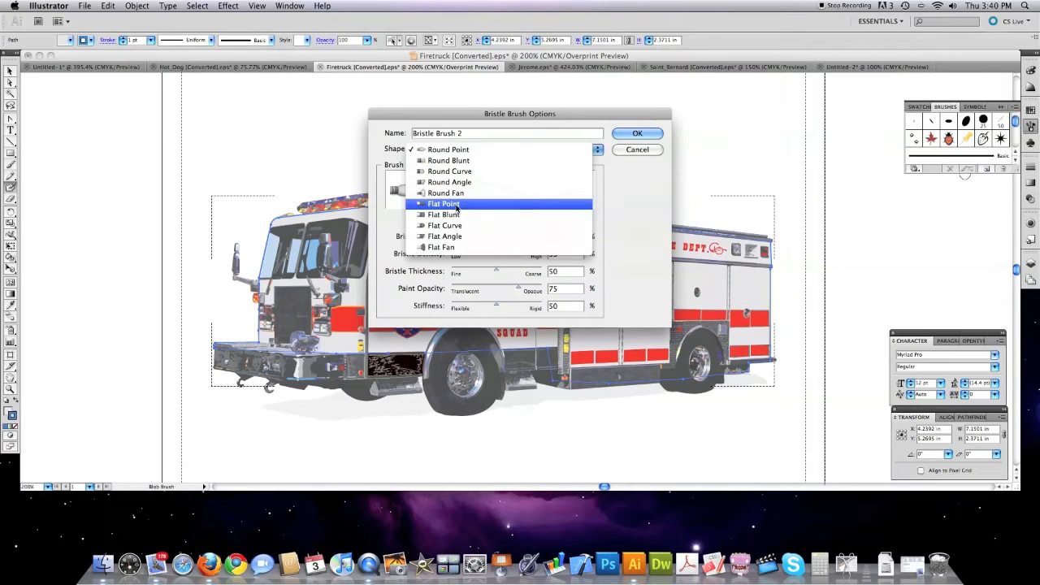
left_click(449, 192)
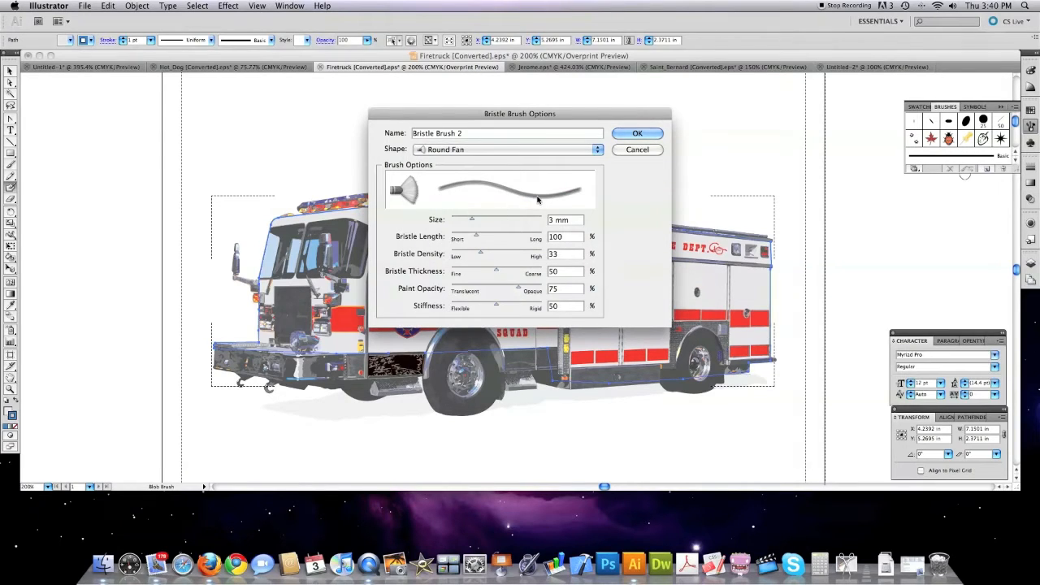
left_click_drag(471, 220, 476, 219)
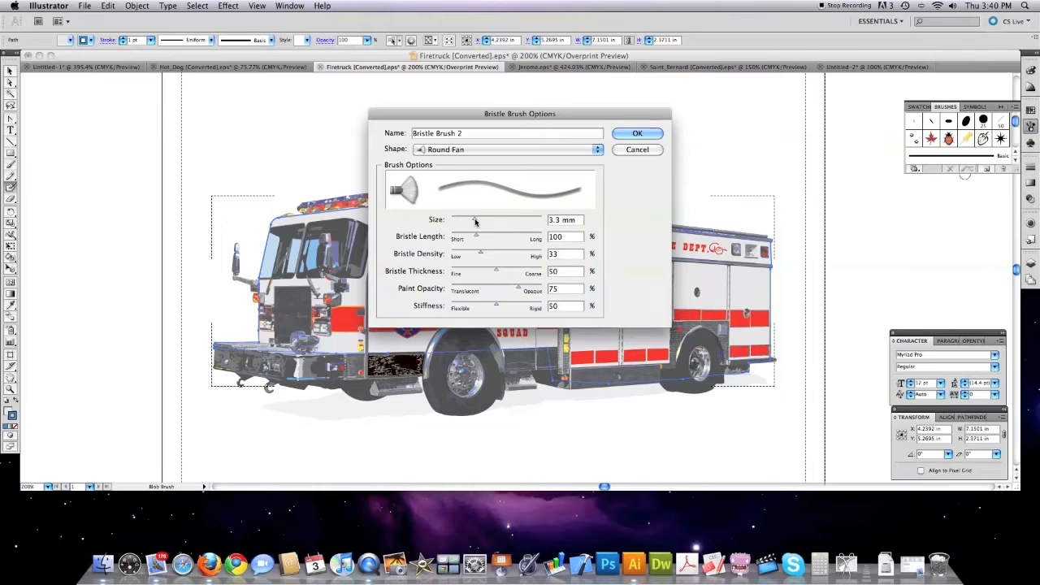
left_click_drag(477, 221, 468, 221)
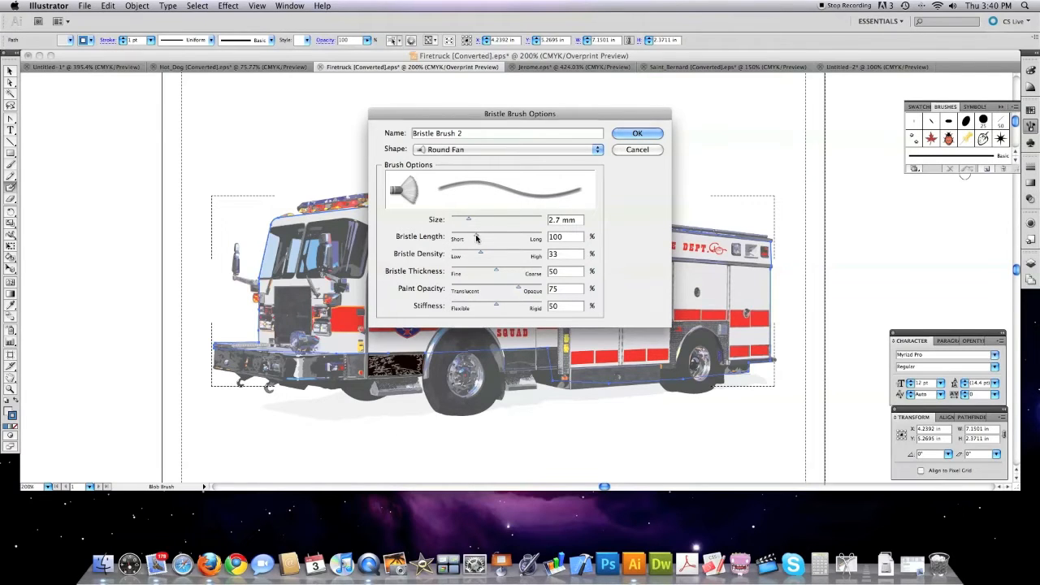
left_click(637, 133)
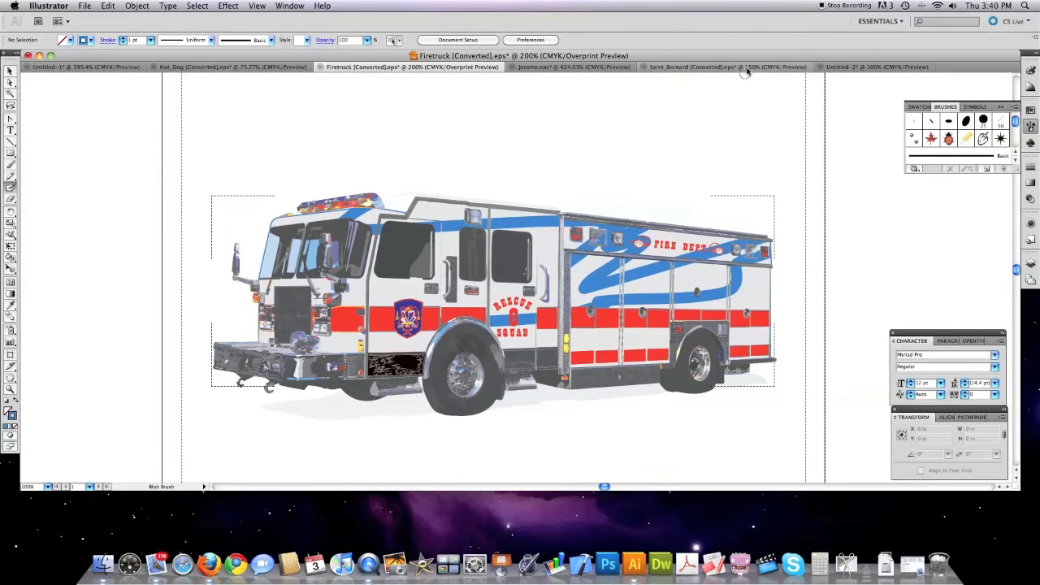
- In the Saint_Bernard document, set Draw Inside mode for the SAINT BERNARD lettering
left_click(723, 67)
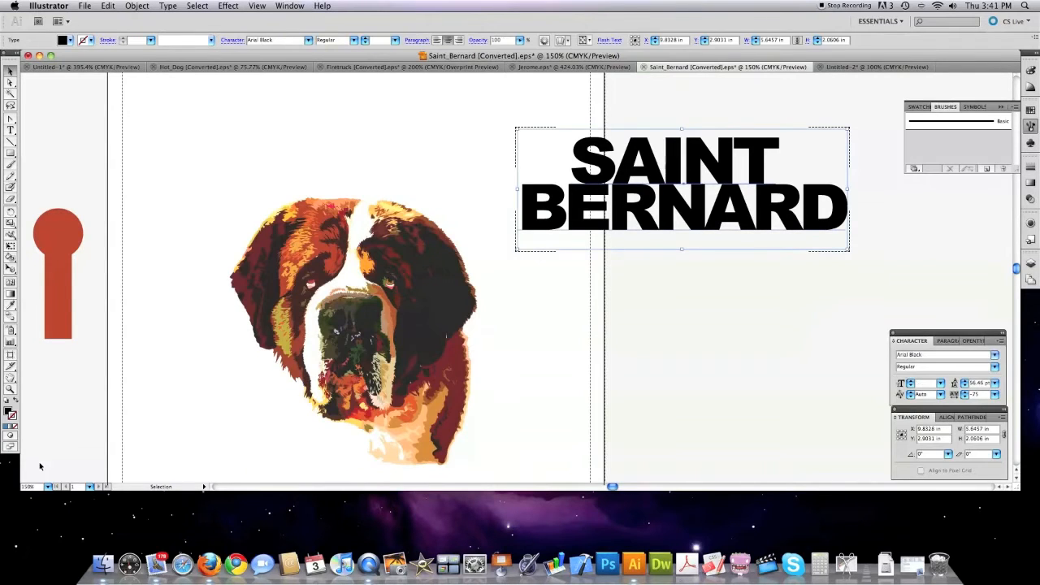
left_click(10, 422)
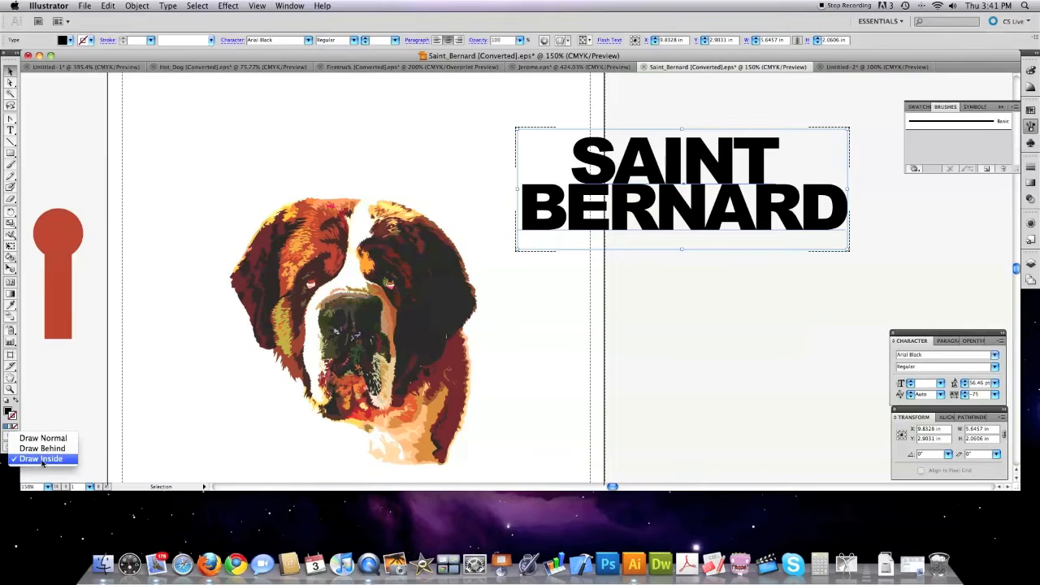
left_click(39, 458)
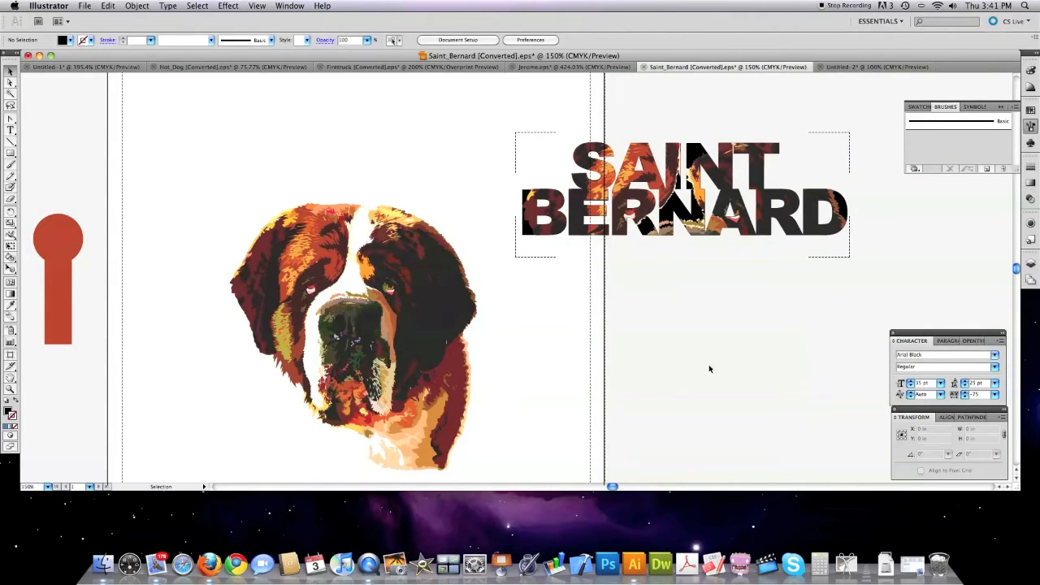
mouse_move(744, 423)
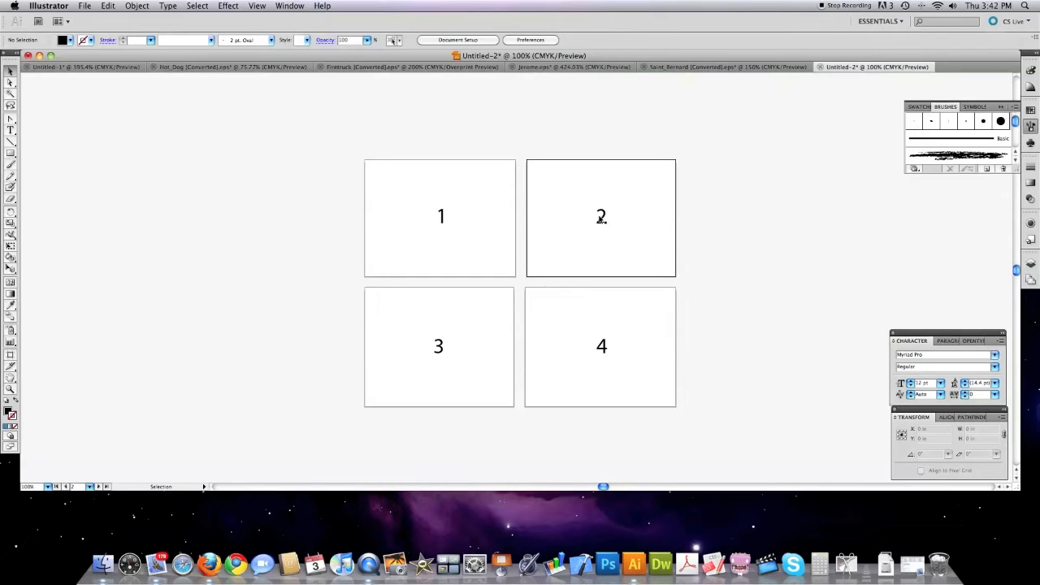
mouse_move(454, 179)
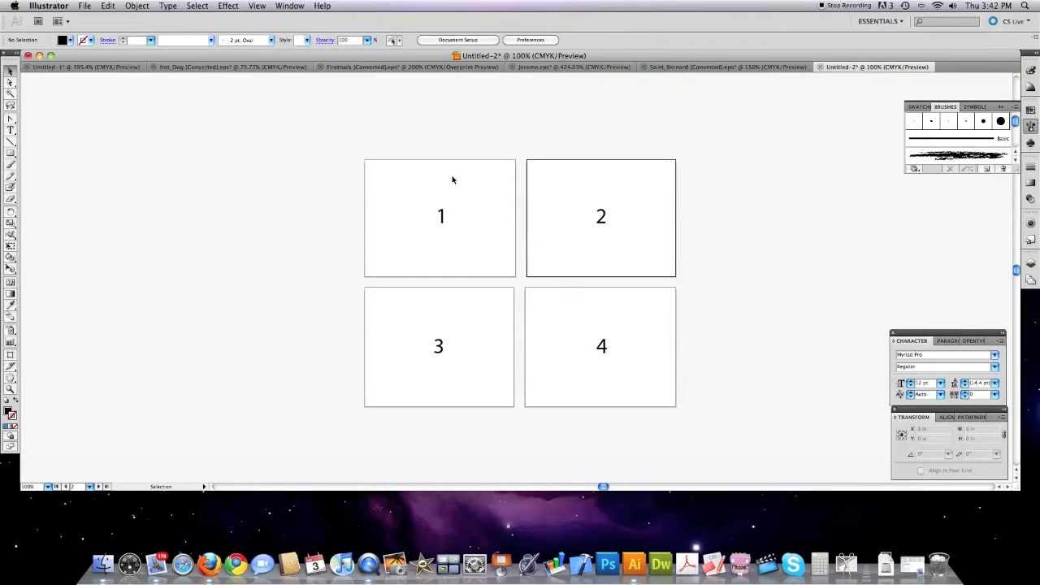
mouse_move(289, 7)
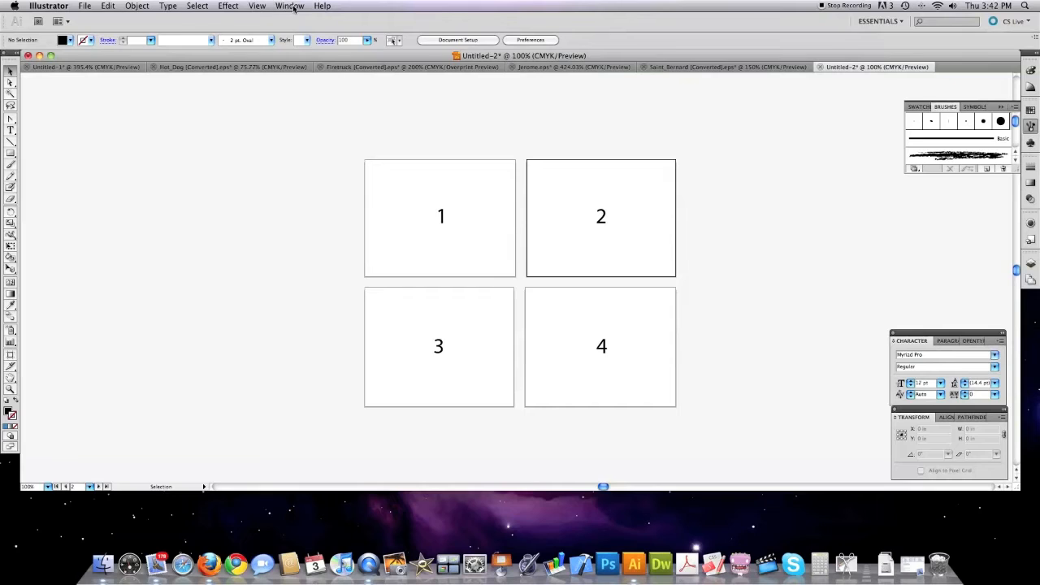
- Rearrange the four artboards from the Artboards panel menu, then return to the Firetruck document
left_click(290, 6)
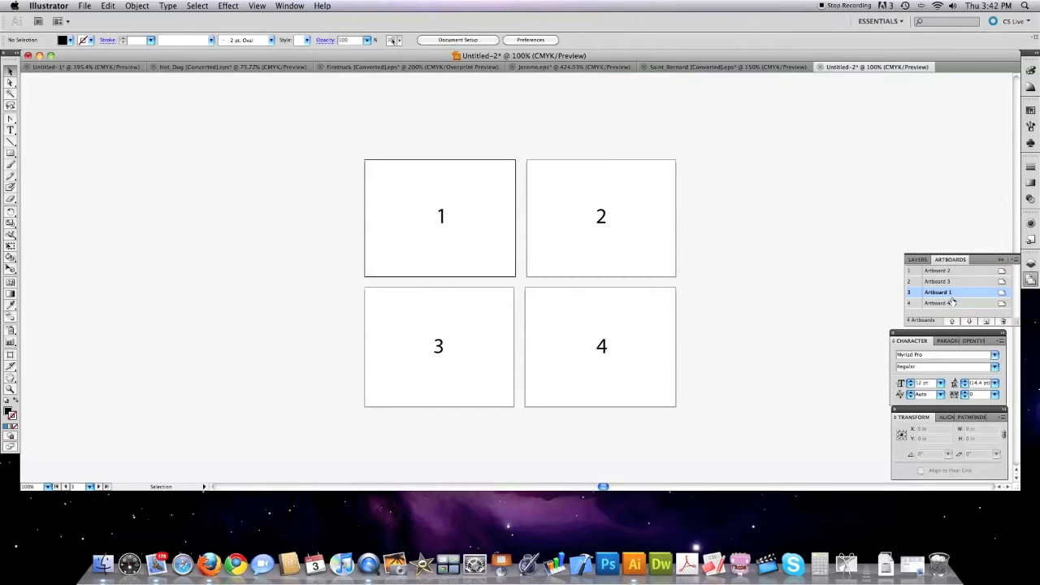
left_click(1014, 260)
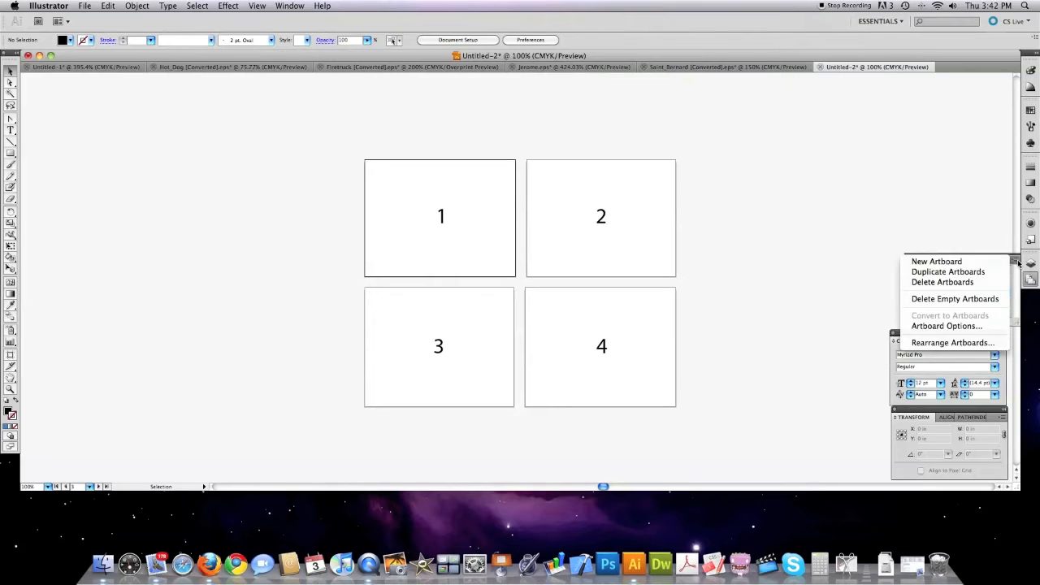
mouse_move(952, 341)
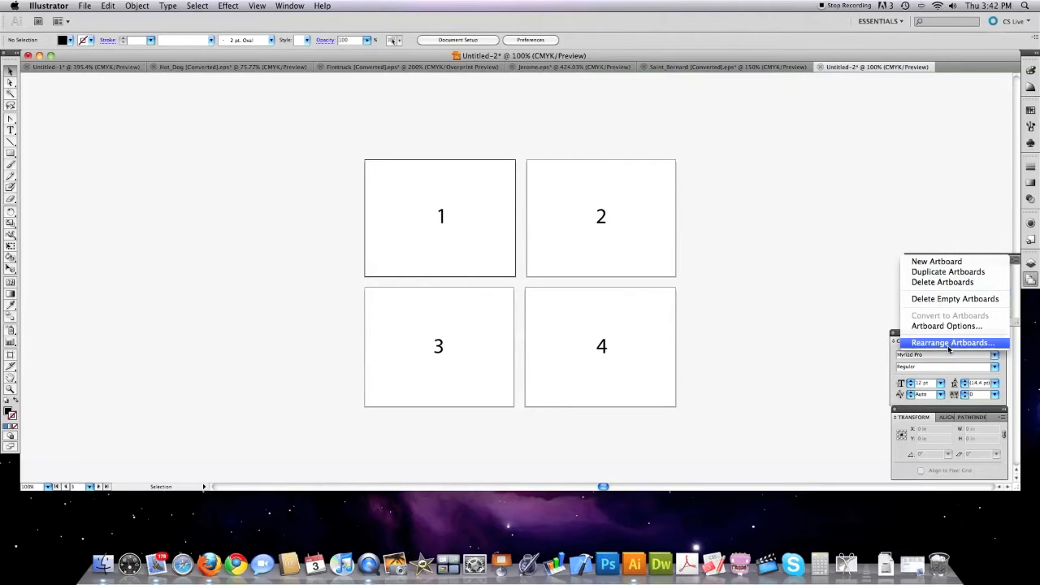
left_click(952, 341)
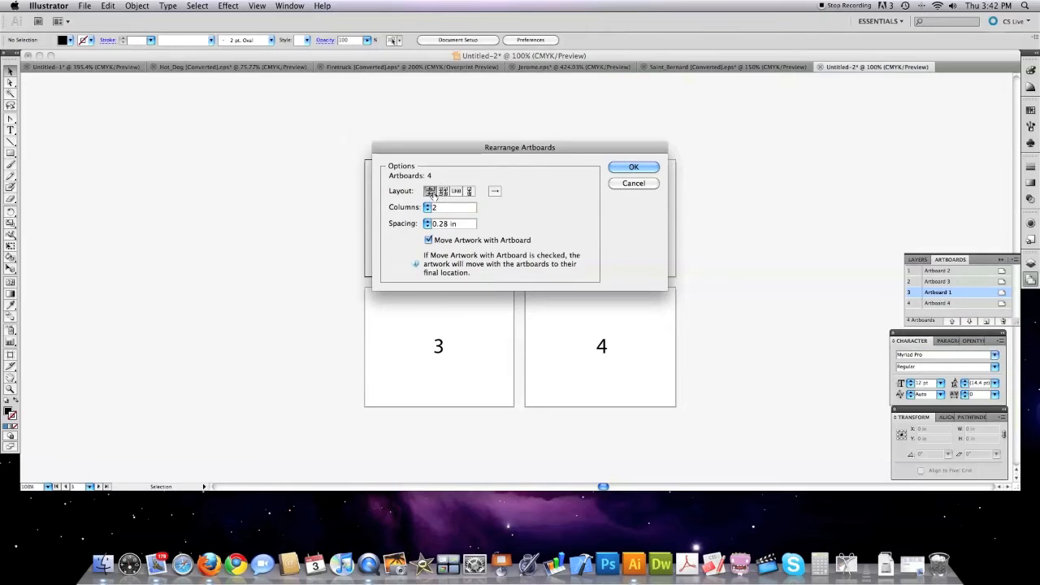
left_click(634, 165)
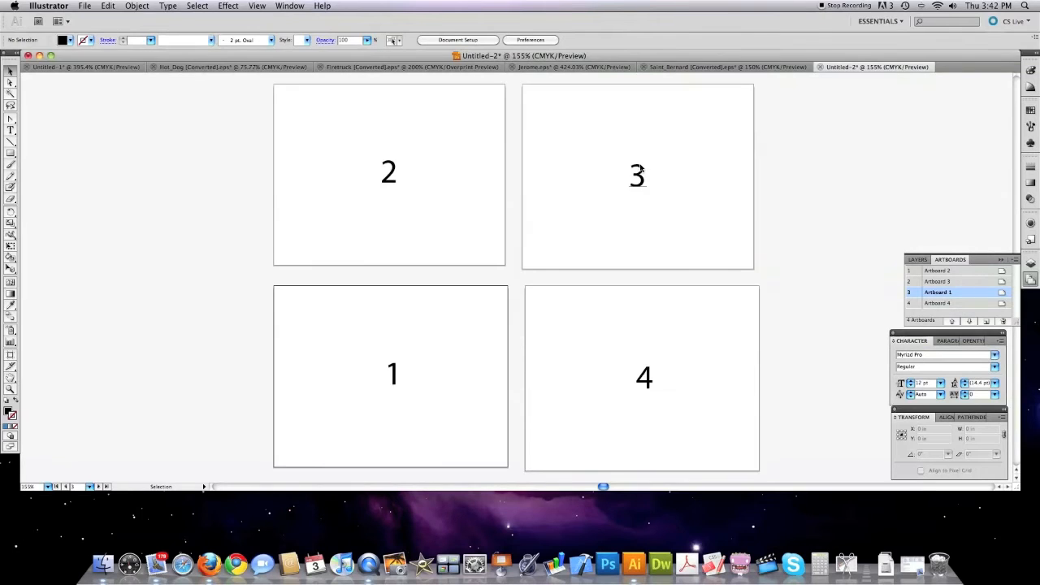
mouse_move(419, 341)
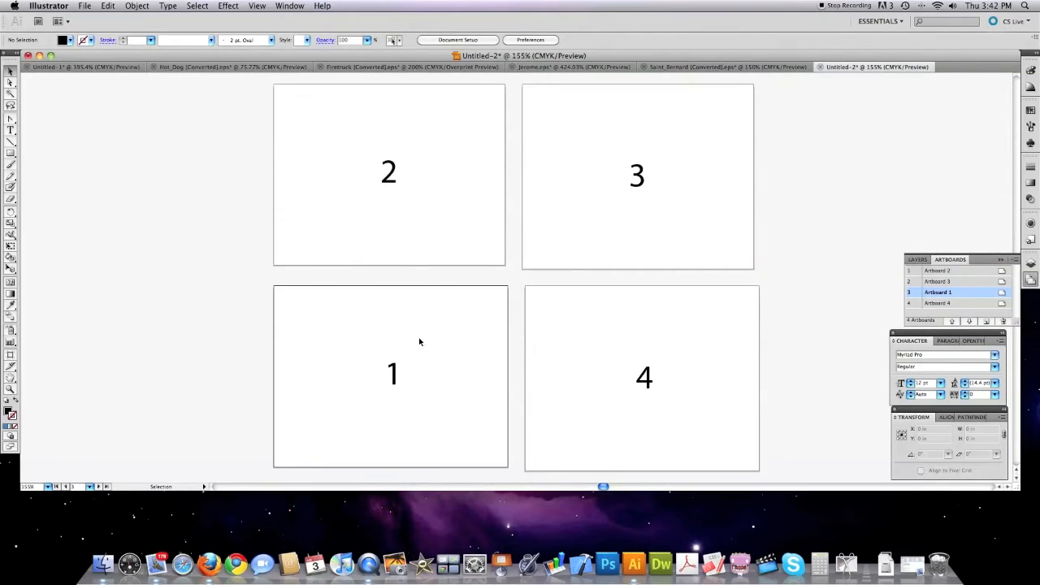
mouse_move(560, 182)
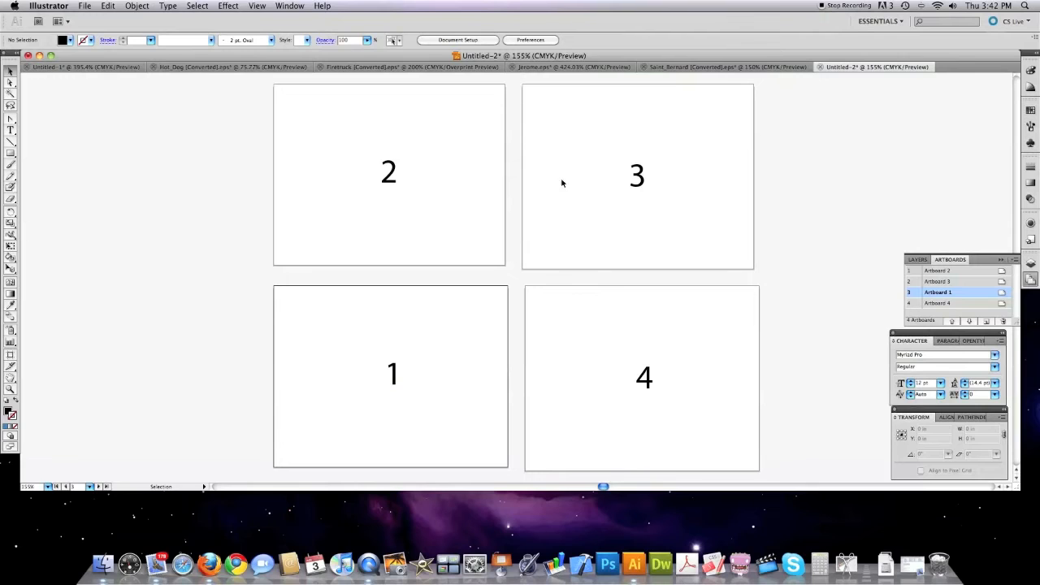
left_click(409, 67)
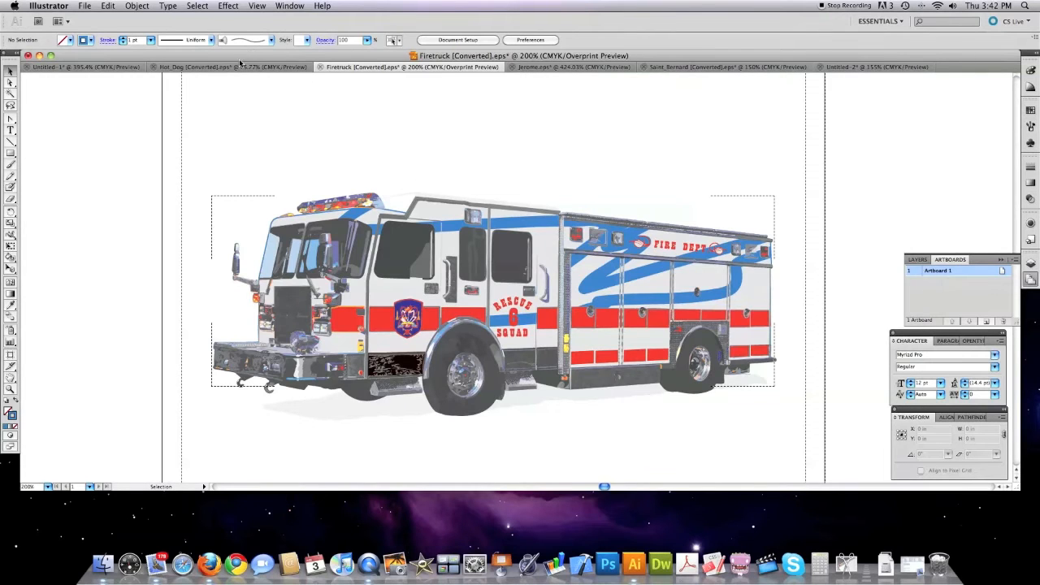
- Switch to the Hot_Dog document showing the HOT DOG'IN skier illustration
left_click(220, 67)
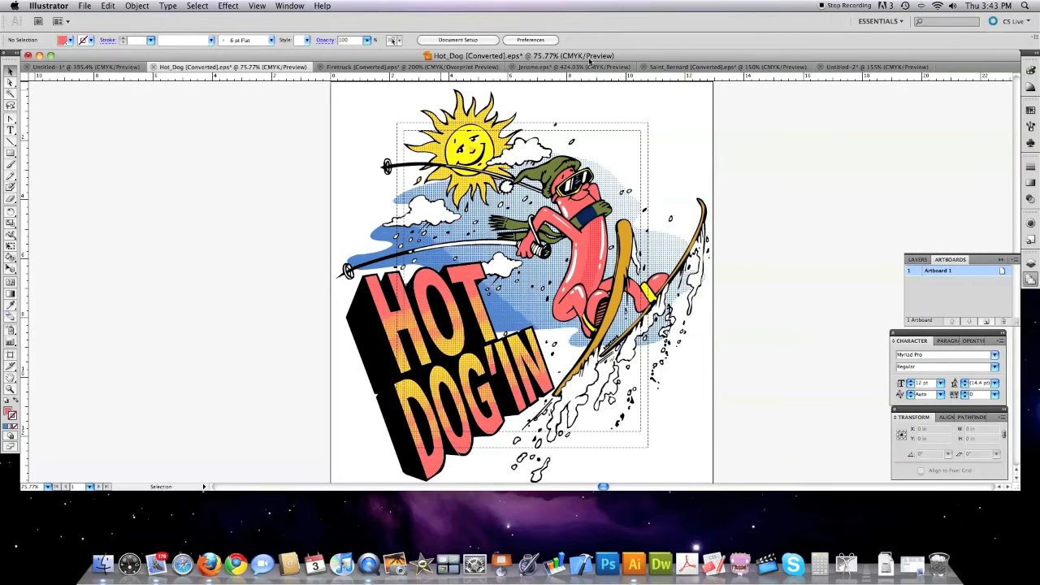
- In the Saint_Bernard document, merge the red circle and bar into one keyhole with Shape Builder
left_click(723, 66)
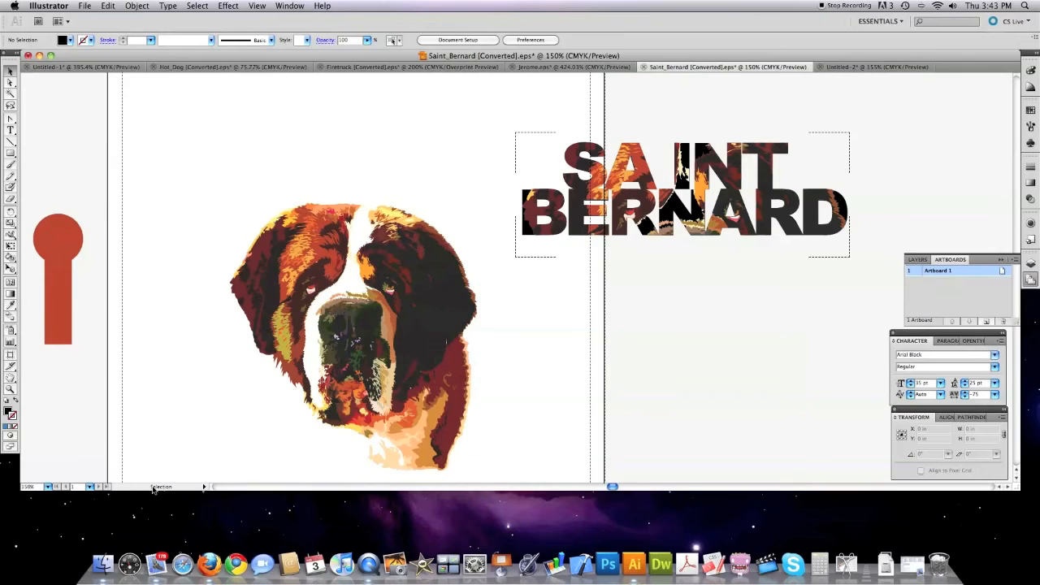
mouse_move(99, 211)
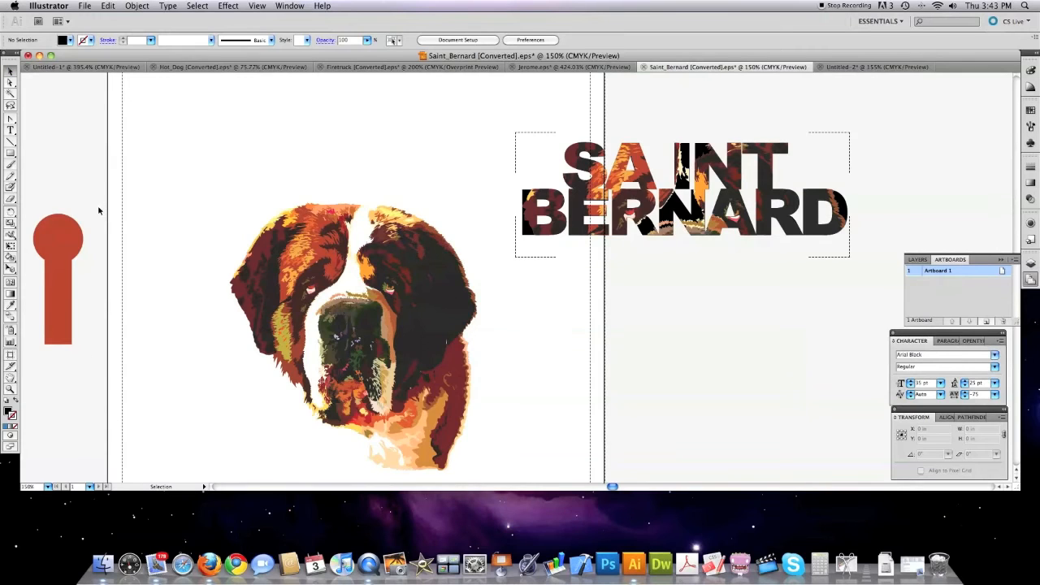
left_click(58, 238)
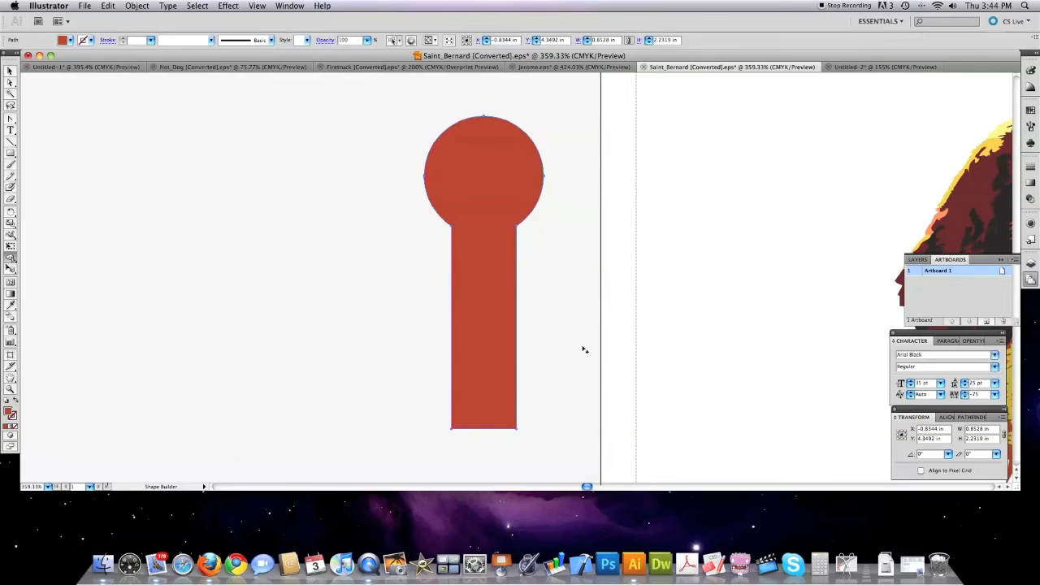
left_click(969, 416)
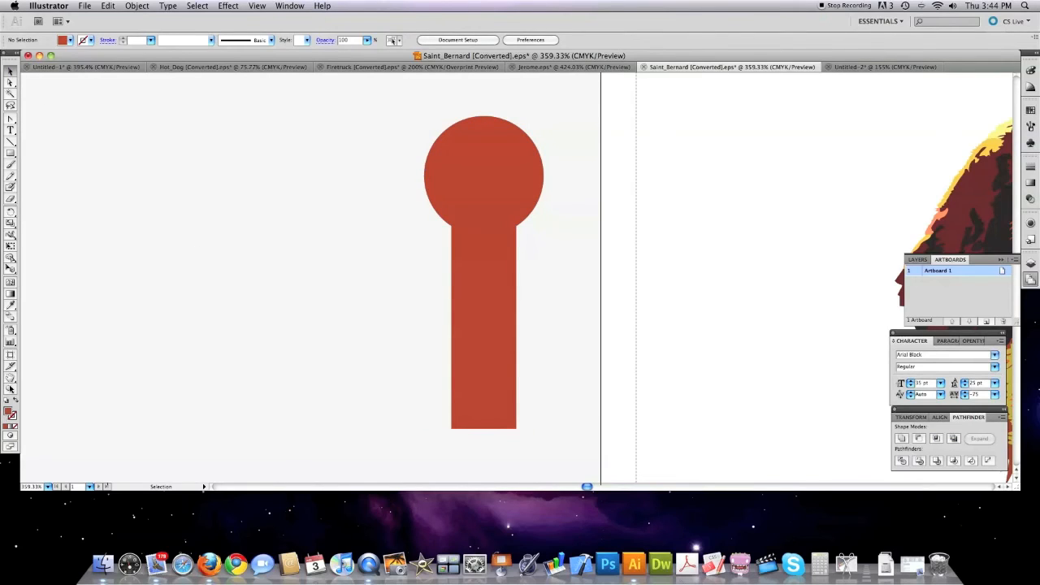
mouse_move(30, 247)
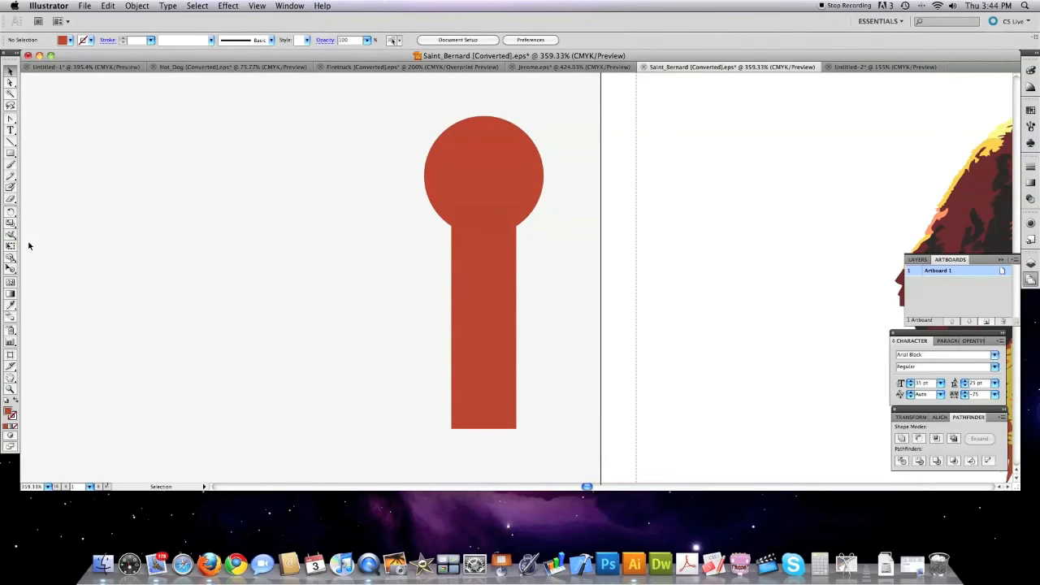